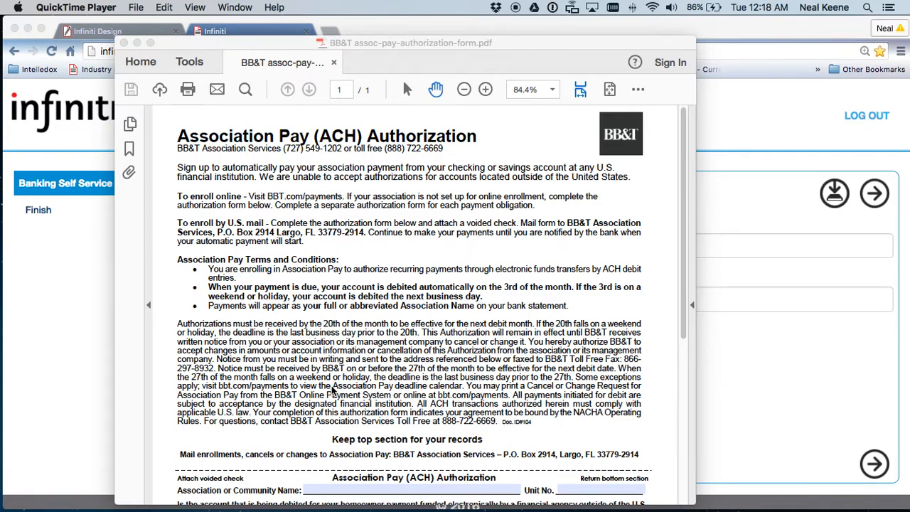
Title the new page 'Banking Self Service'.
{"action": "scroll", "scroll_direction": "down", "scroll_amount": 3}
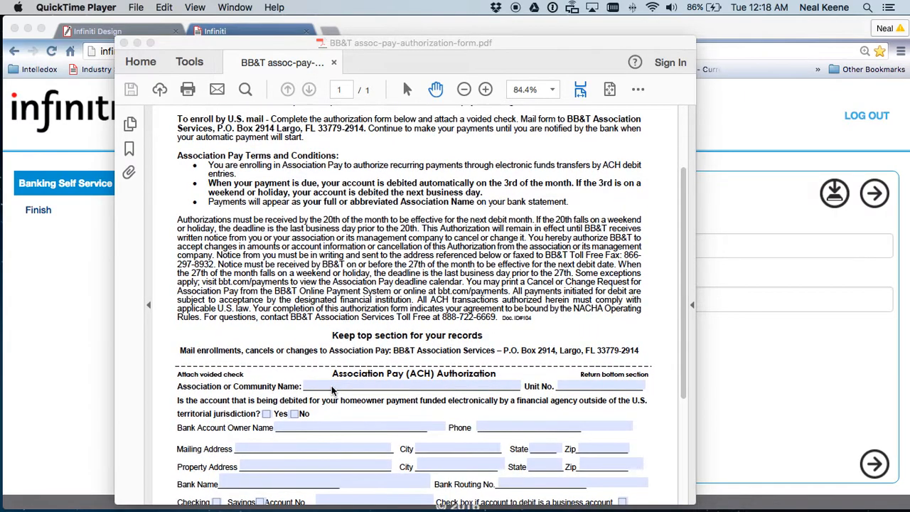
{"action": "scroll", "scroll_direction": "down", "scroll_amount": 3}
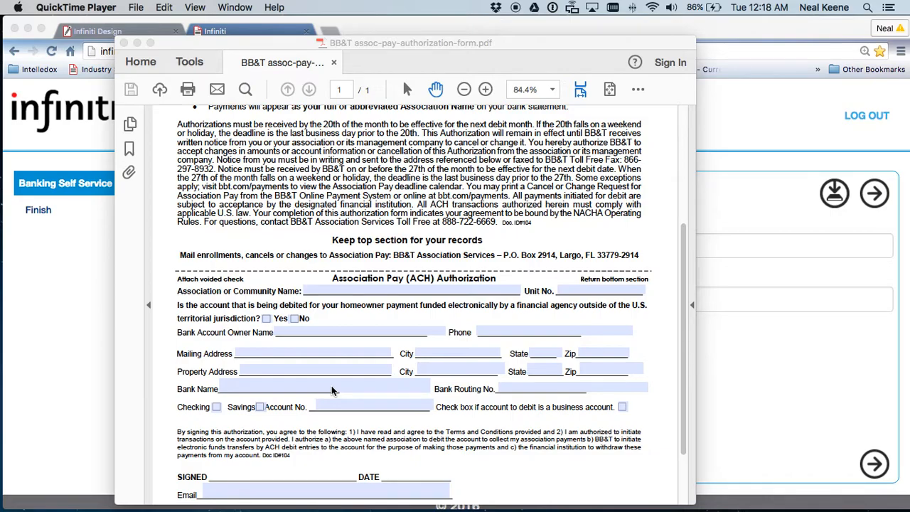
{"action": "scroll", "scroll_direction": "down", "scroll_amount": 3}
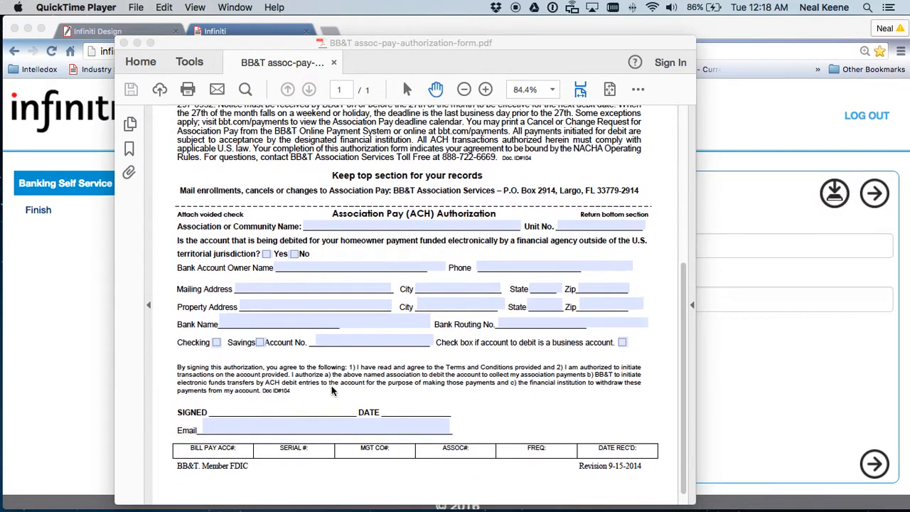
{"action": "scroll", "scroll_direction": "up", "scroll_amount": 3}
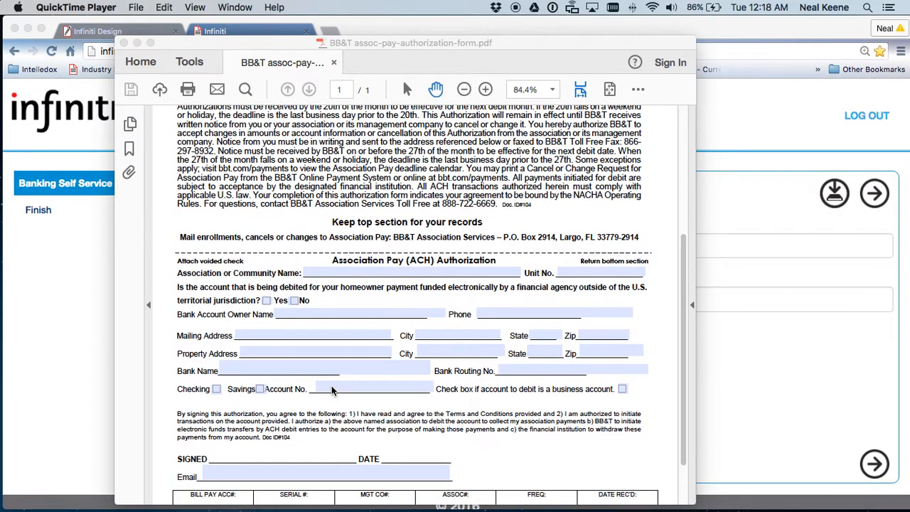
{"action": "scroll", "scroll_direction": "up", "scroll_amount": 3}
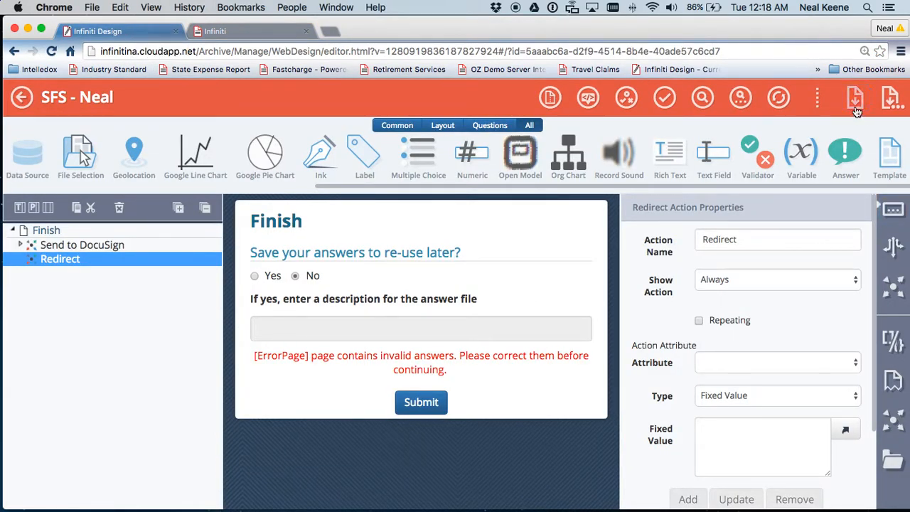
{"action": "mouse_move", "coordinate": [193, 234]}
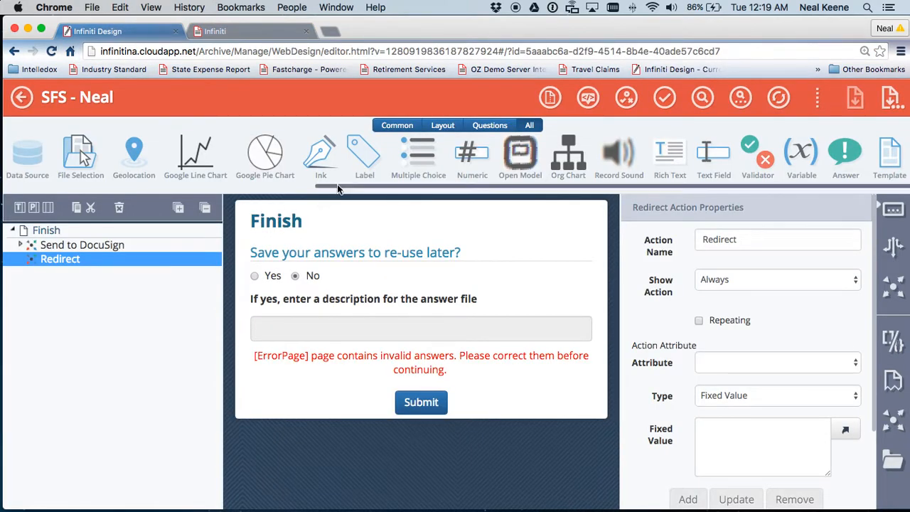
{"action": "mouse_move", "coordinate": [714, 152]}
{"action": "type", "text": "B"}
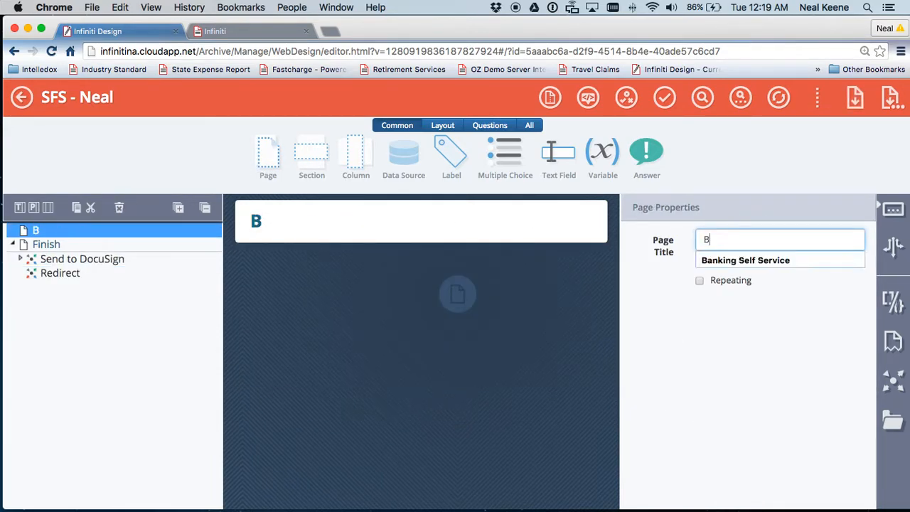
{"action": "type", "text": "anking Self Service"}
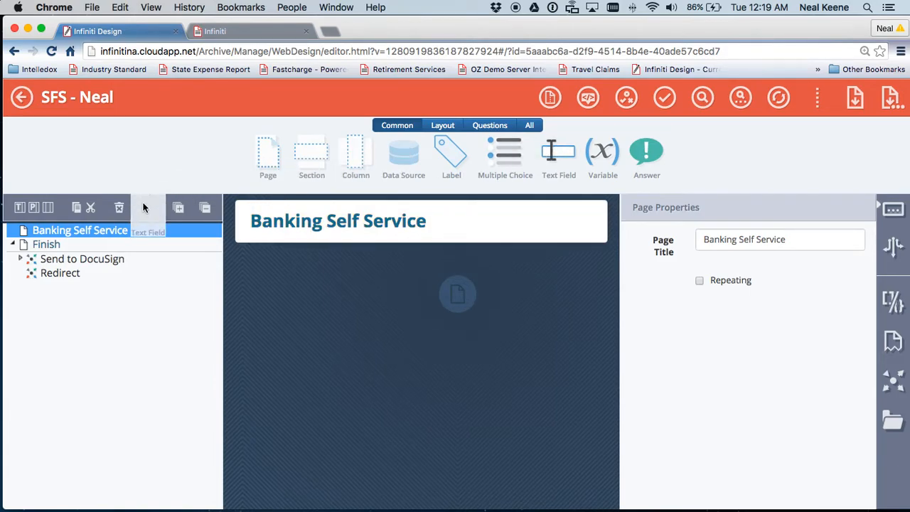
Add a text field question reading 'What is your name?'.
{"action": "left_click", "coordinate": [558, 151]}
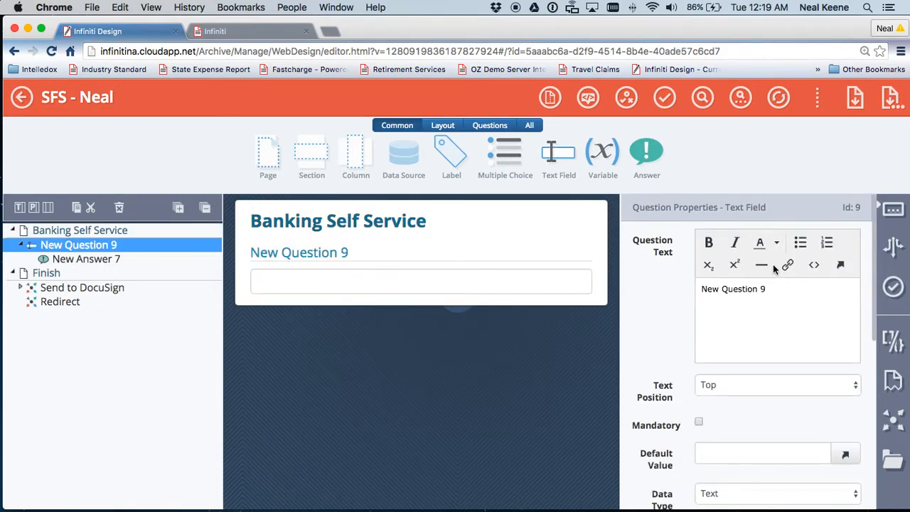
{"action": "type", "text": "w"}
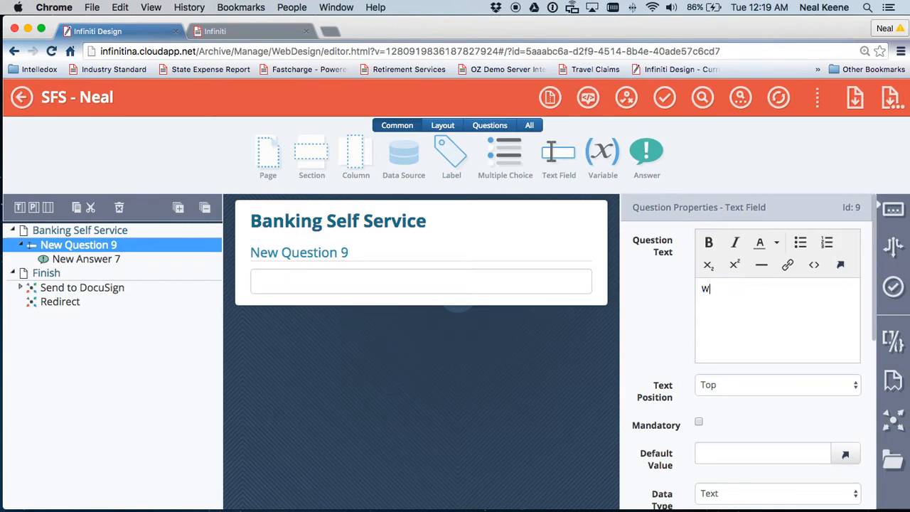
{"action": "type", "text": "hat is your nam"}
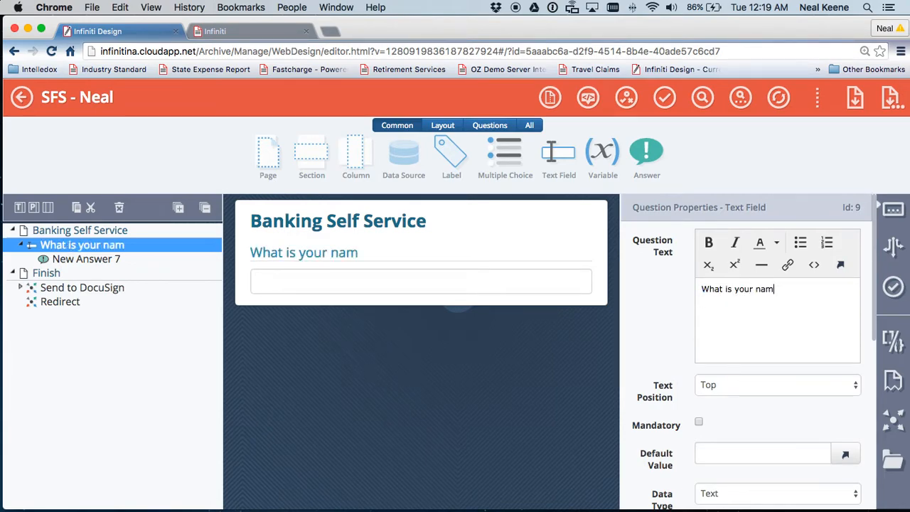
{"action": "type", "text": "e?"}
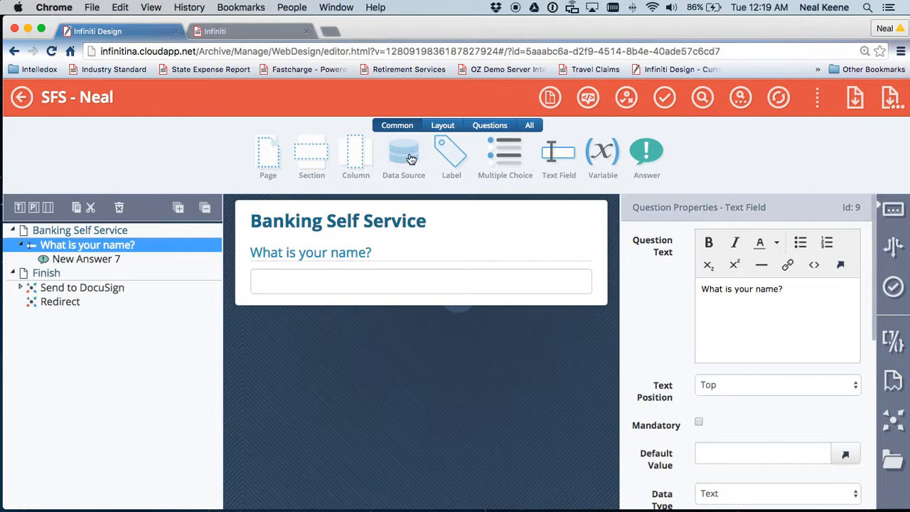
Add a question reading 'What State do you live in?'.
{"action": "left_click", "coordinate": [403, 155]}
{"action": "type", "text": "W"}
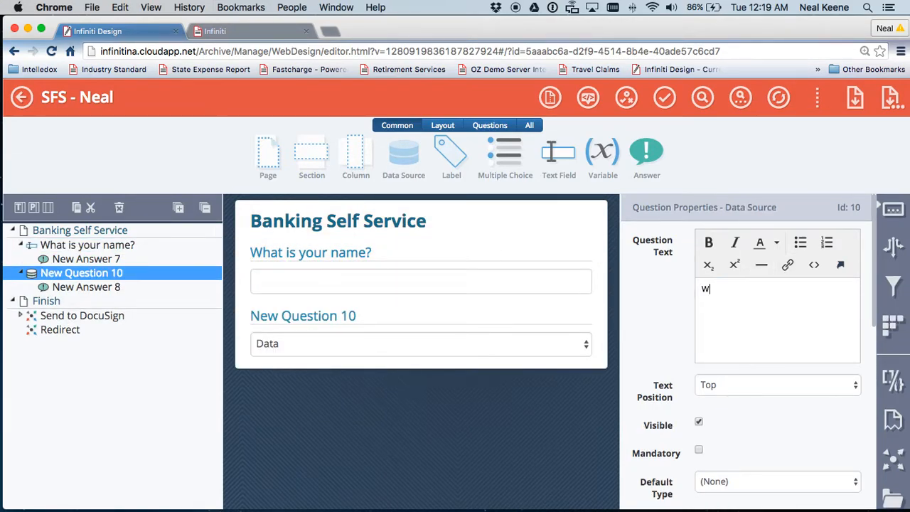
{"action": "type", "text": "hat State d"}
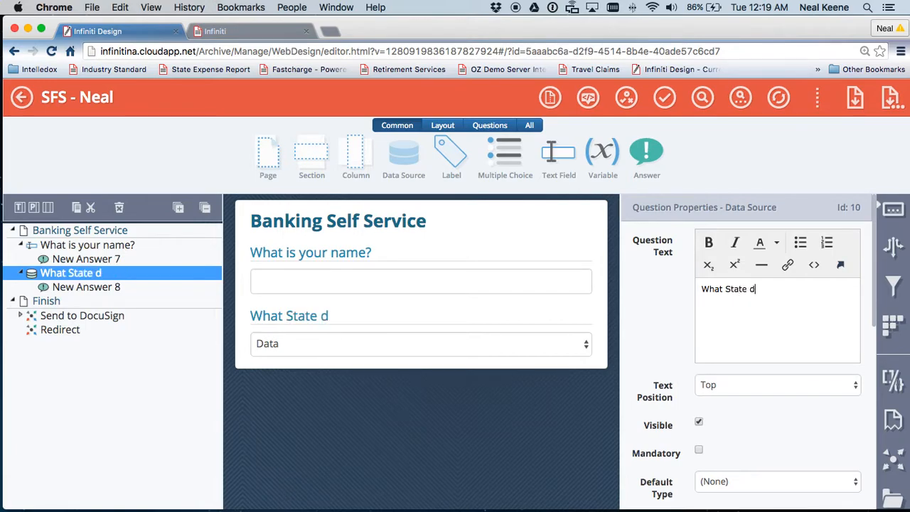
{"action": "type", "text": "o you live"}
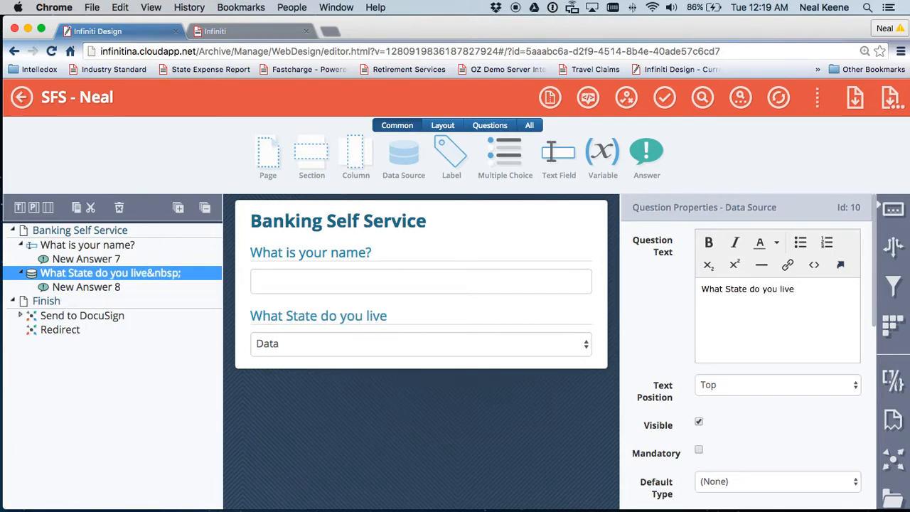
{"action": "type", "text": "in?"}
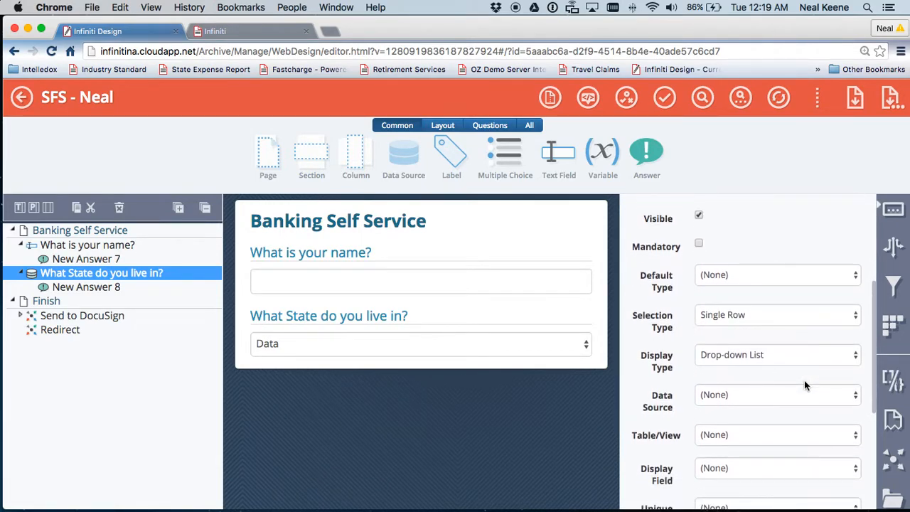
{"action": "mouse_move", "coordinate": [767, 395]}
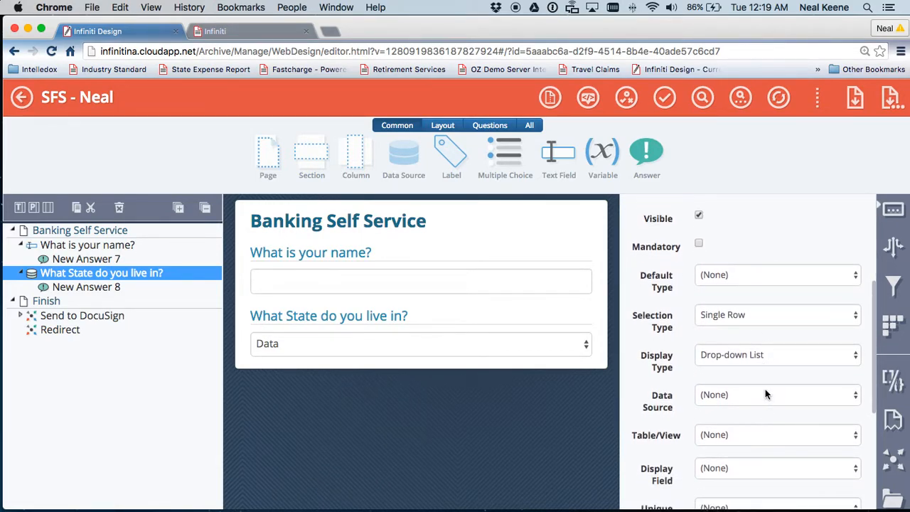
Source it from US States, State table, with statename as display and unique field.
{"action": "left_click", "coordinate": [775, 395]}
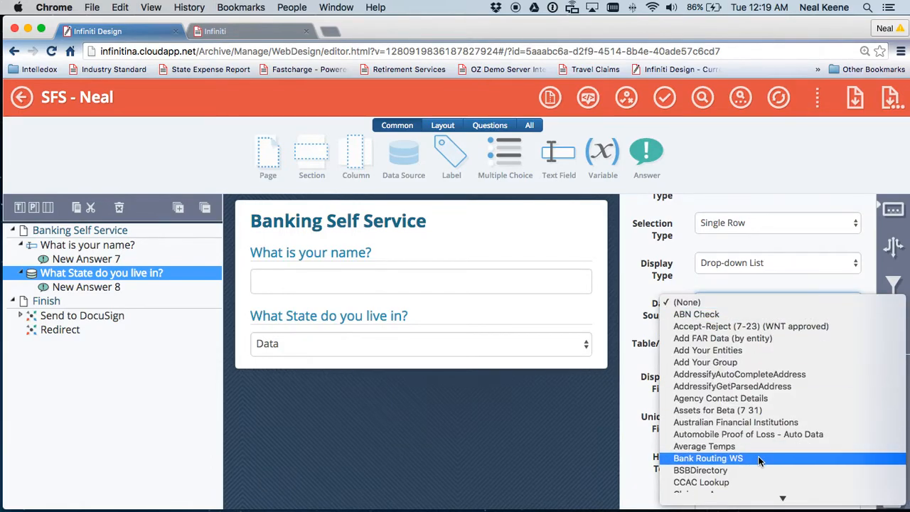
{"action": "scroll", "scroll_direction": "down", "scroll_amount": 3}
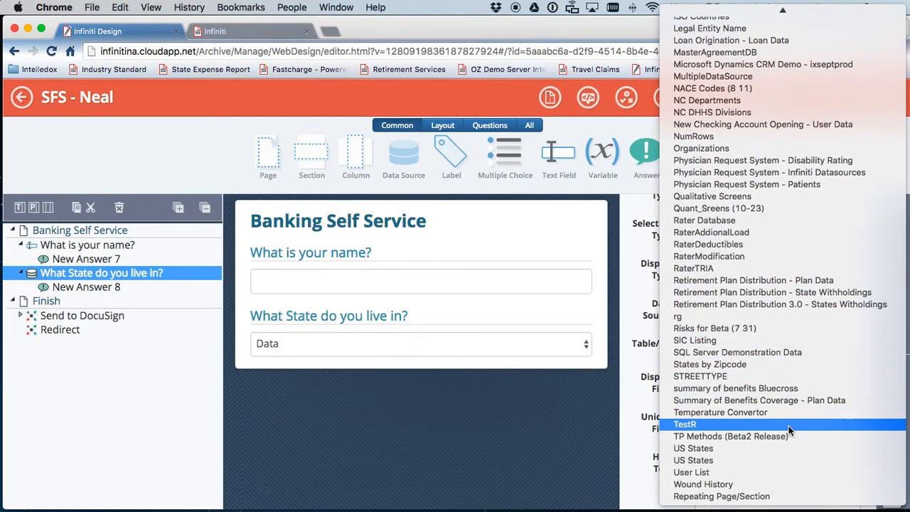
{"action": "mouse_move", "coordinate": [774, 448]}
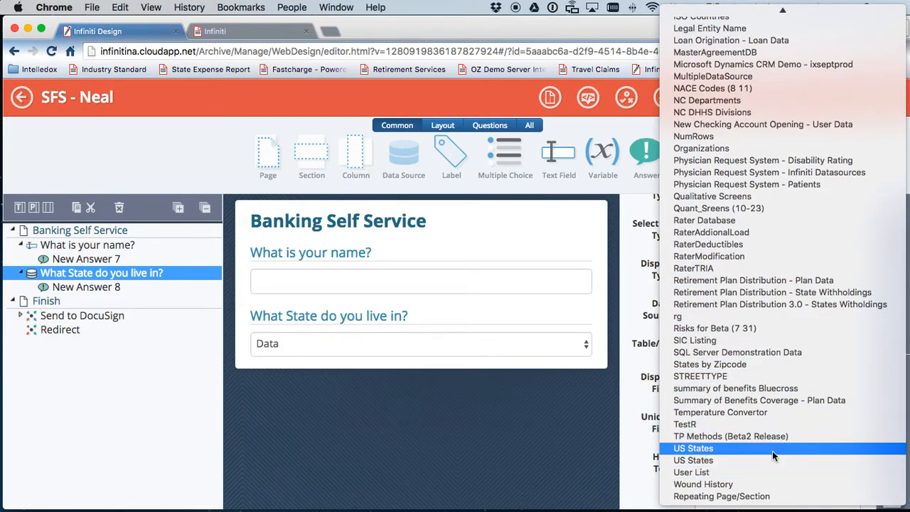
{"action": "left_click", "coordinate": [693, 448]}
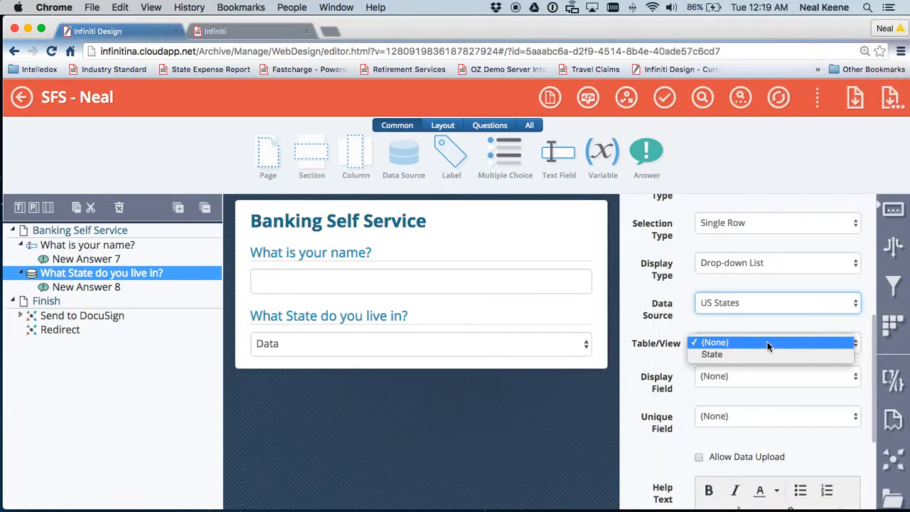
{"action": "left_click", "coordinate": [712, 354]}
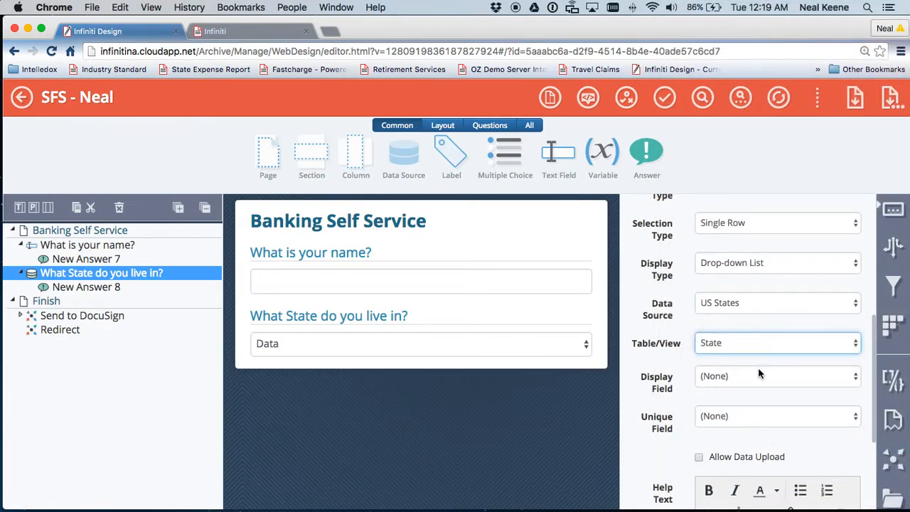
{"action": "left_click", "coordinate": [778, 376]}
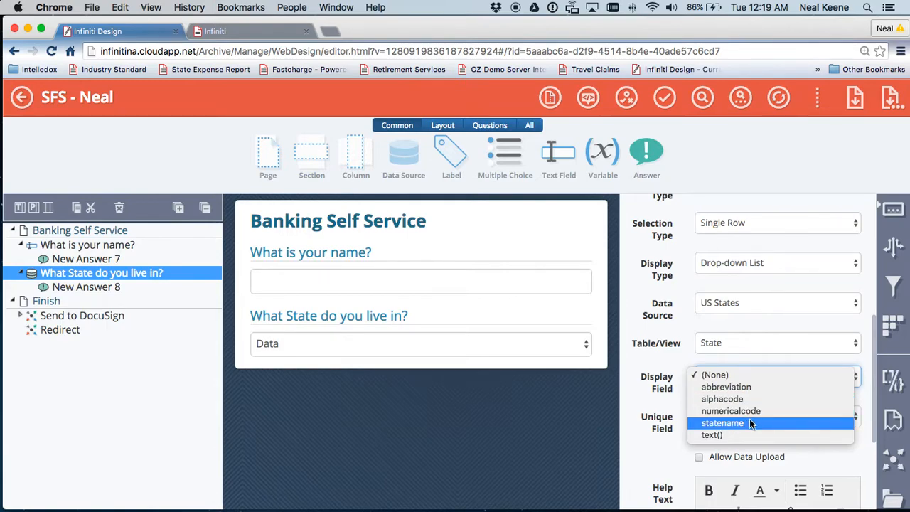
{"action": "left_click", "coordinate": [722, 422]}
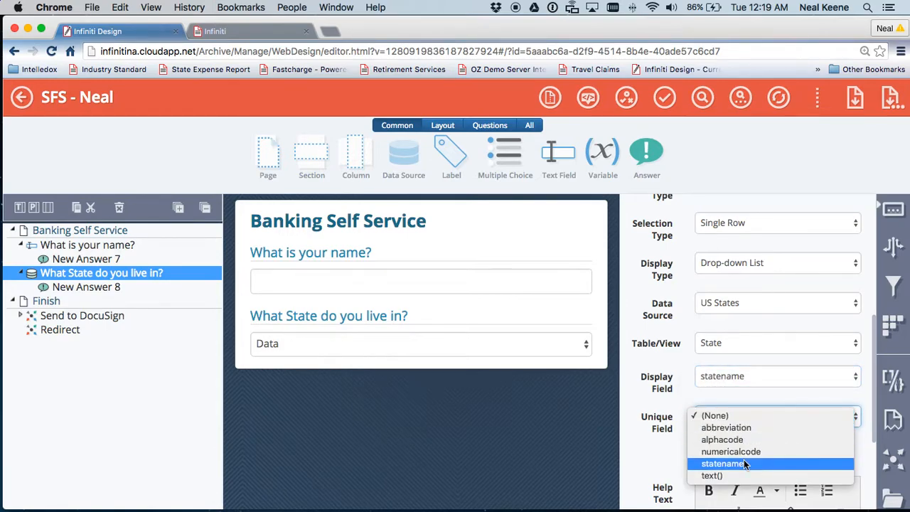
{"action": "left_click", "coordinate": [723, 463]}
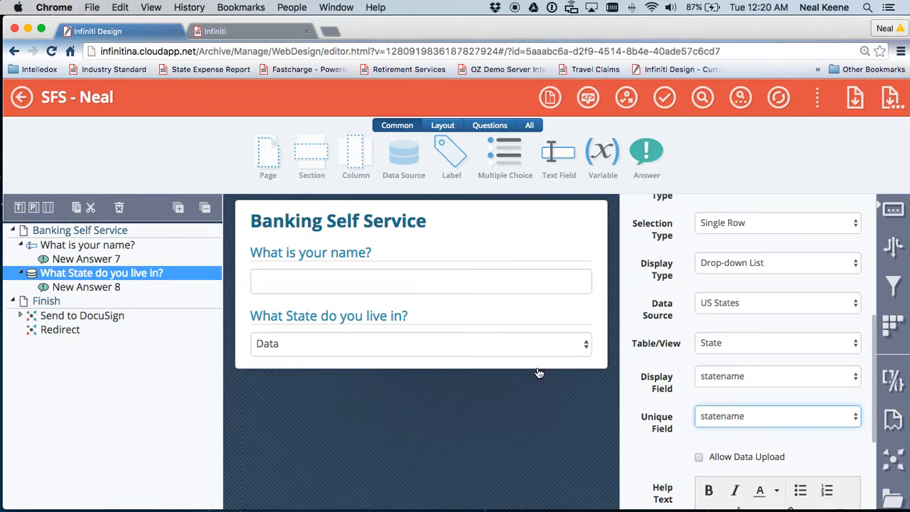
{"action": "mouse_move", "coordinate": [268, 129]}
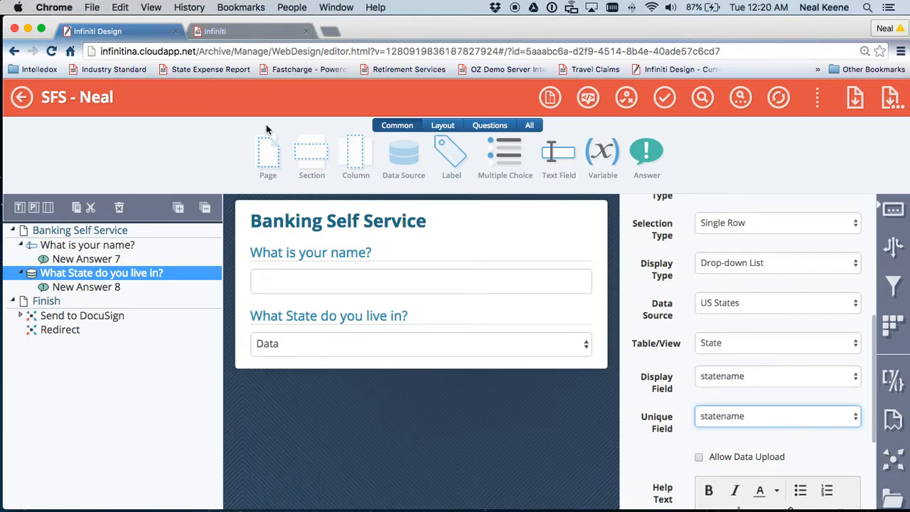
{"action": "mouse_move", "coordinate": [558, 152]}
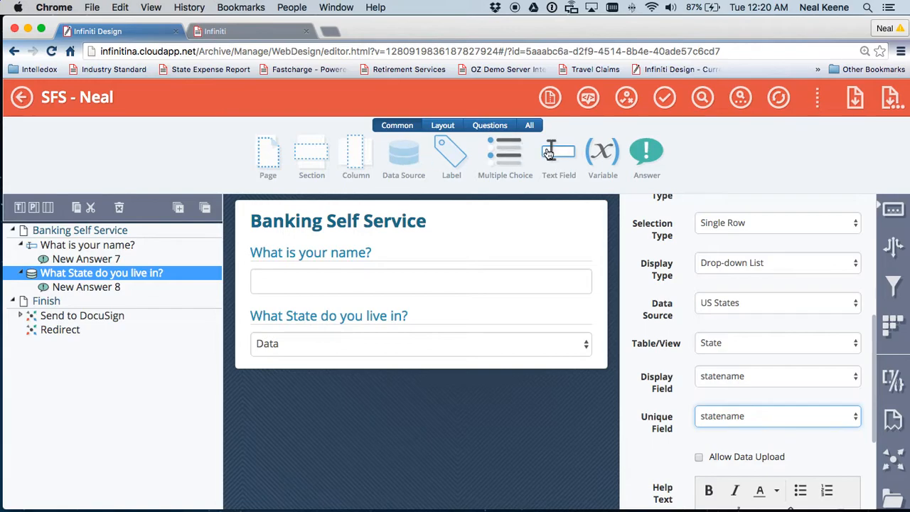
Add a text field question reading 'What is your mailing address?'.
{"action": "left_click", "coordinate": [559, 153]}
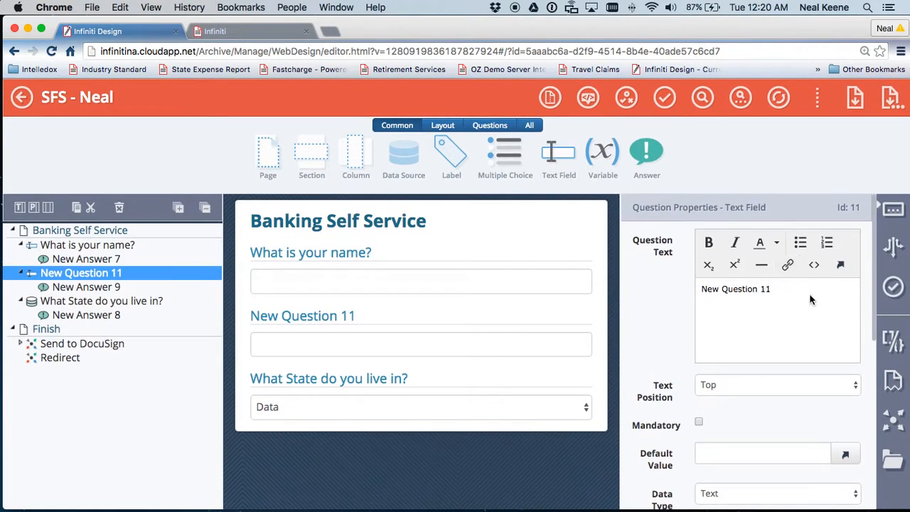
{"action": "type", "text": "What"}
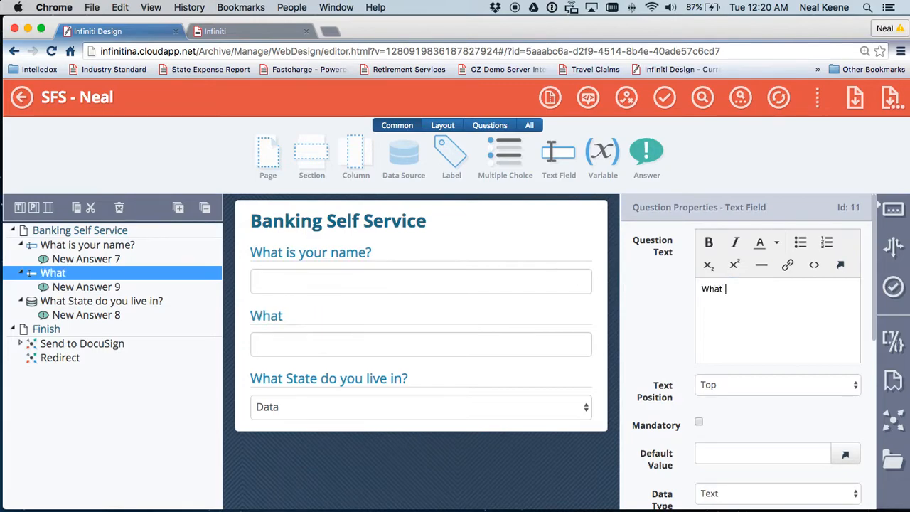
{"action": "type", "text": "is your maili"}
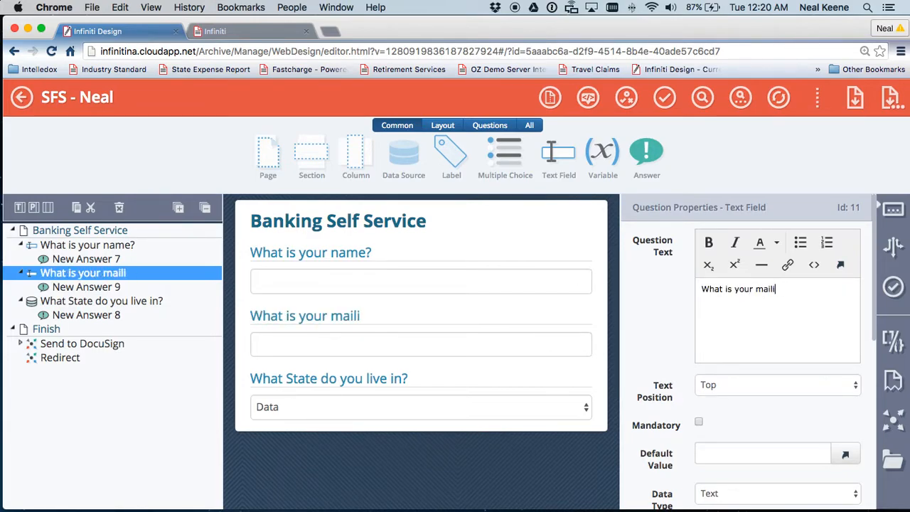
{"action": "type", "text": "ing address?"}
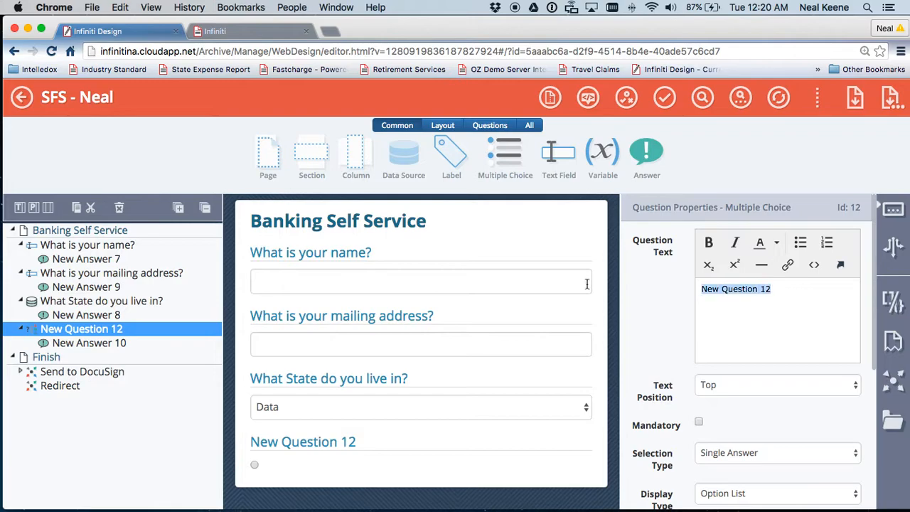
Set the multiple choice question text to 'What do you want to do today?'.
{"action": "type", "text": "What do"}
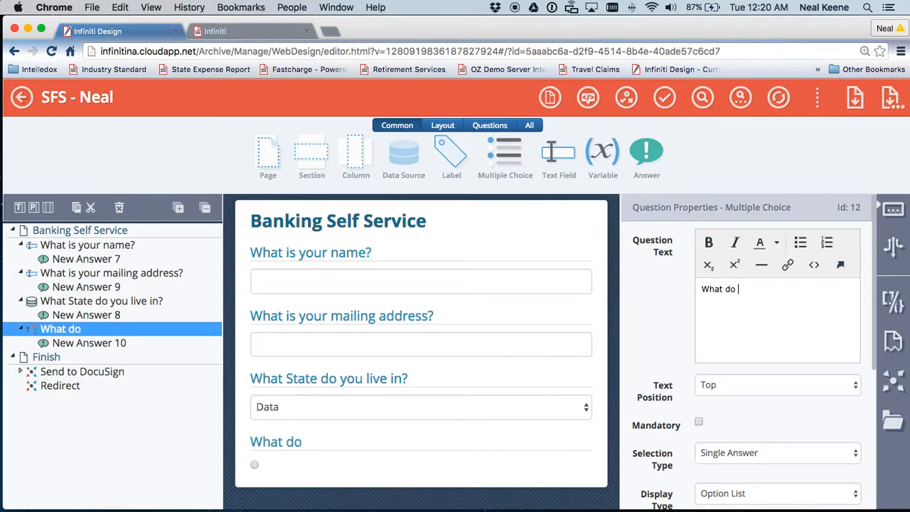
{"action": "type", "text": "you want t"}
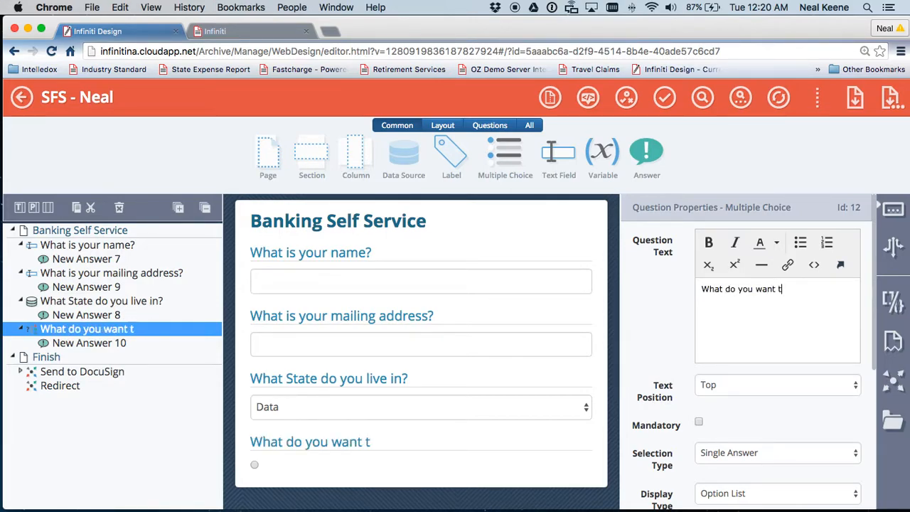
{"action": "type", "text": "o do today"}
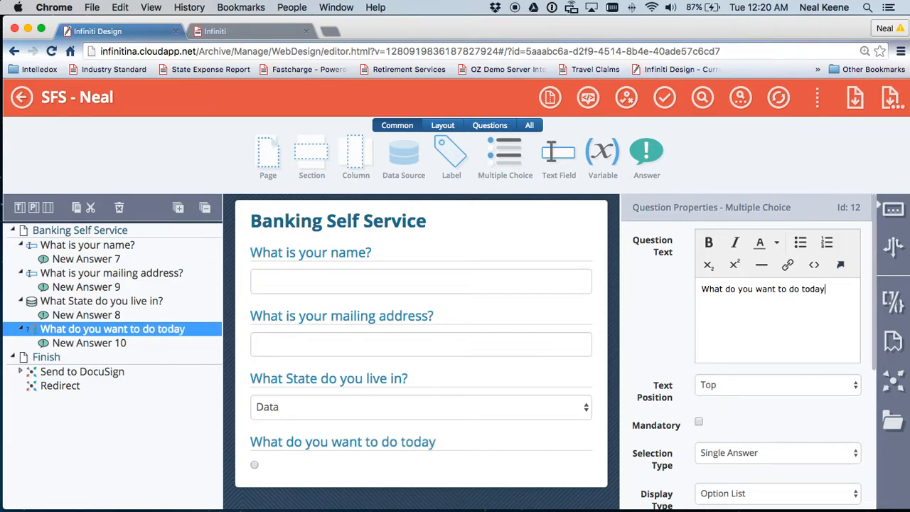
{"action": "type", "text": "?"}
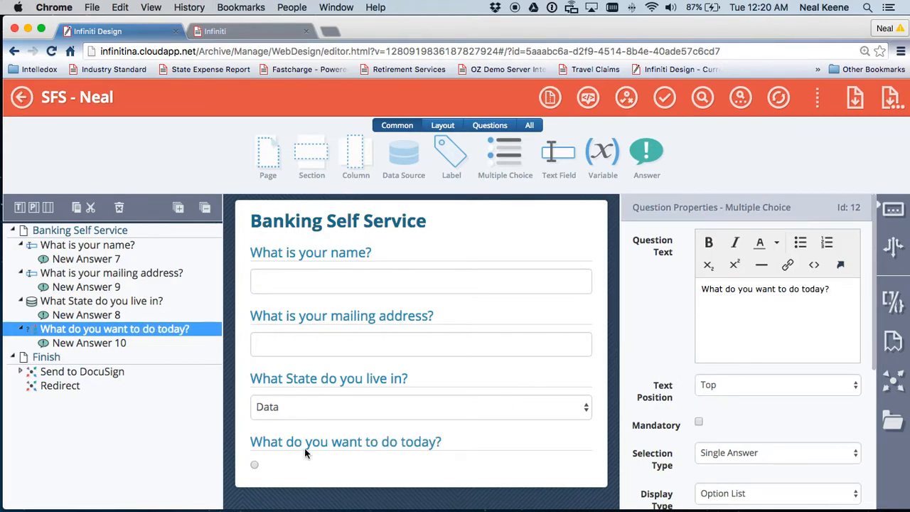
Rename the first answer to 'Open an account'.
{"action": "left_click", "coordinate": [89, 343]}
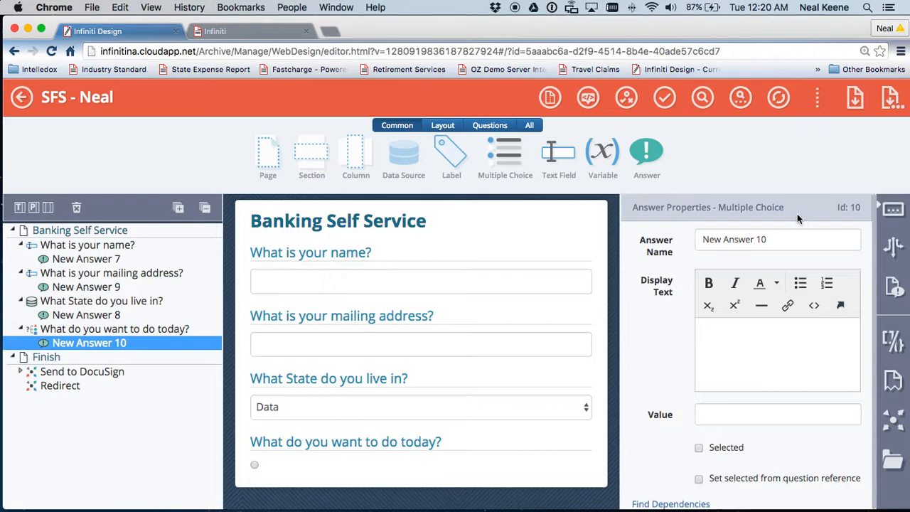
{"action": "triple_click", "coordinate": [778, 239]}
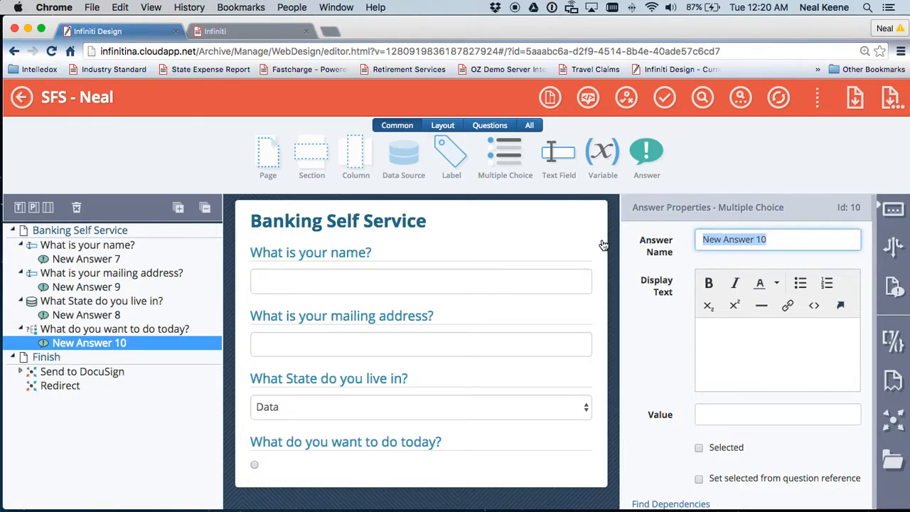
{"action": "type", "text": "Open an a"}
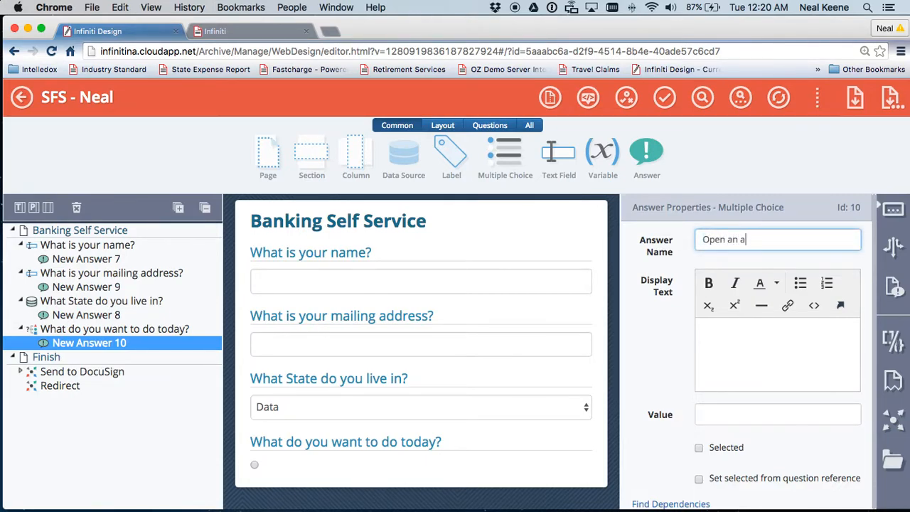
{"action": "type", "text": "ccount"}
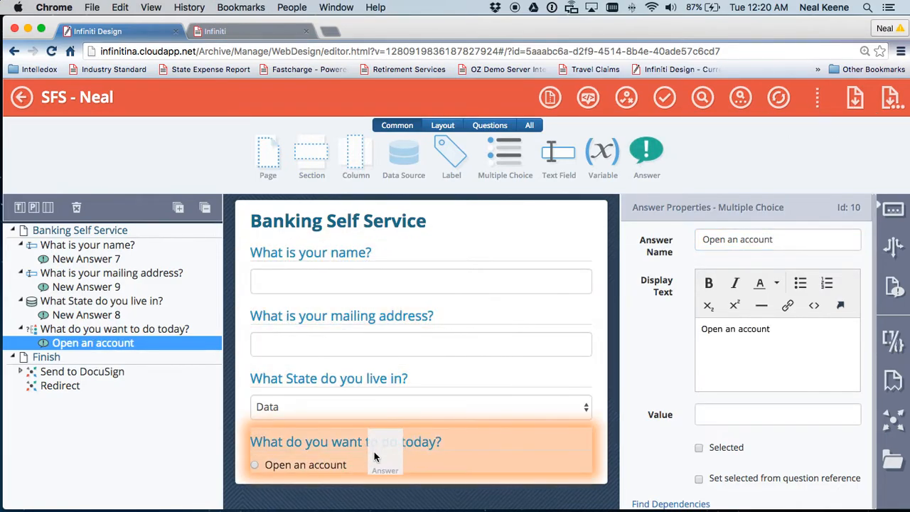
Add a second answer named 'Set up ACH Payment Authority'.
{"action": "left_click", "coordinate": [647, 152]}
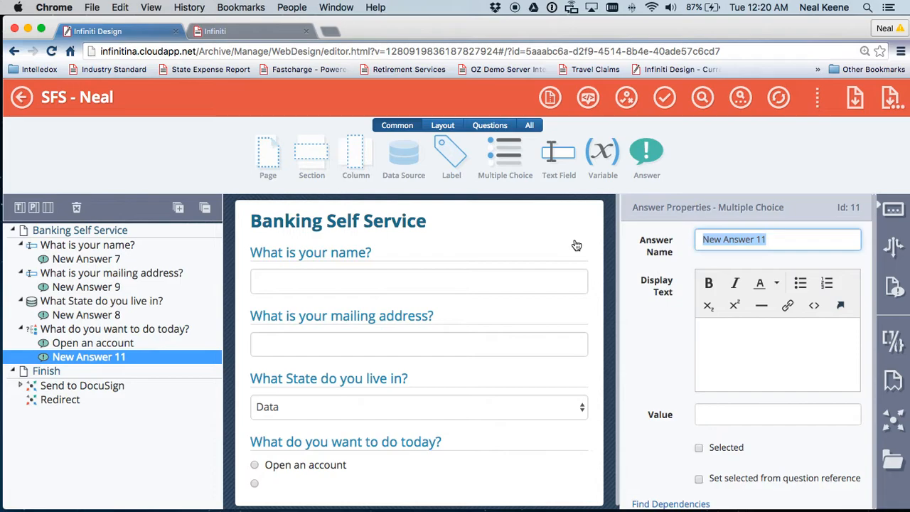
{"action": "type", "text": "Set"}
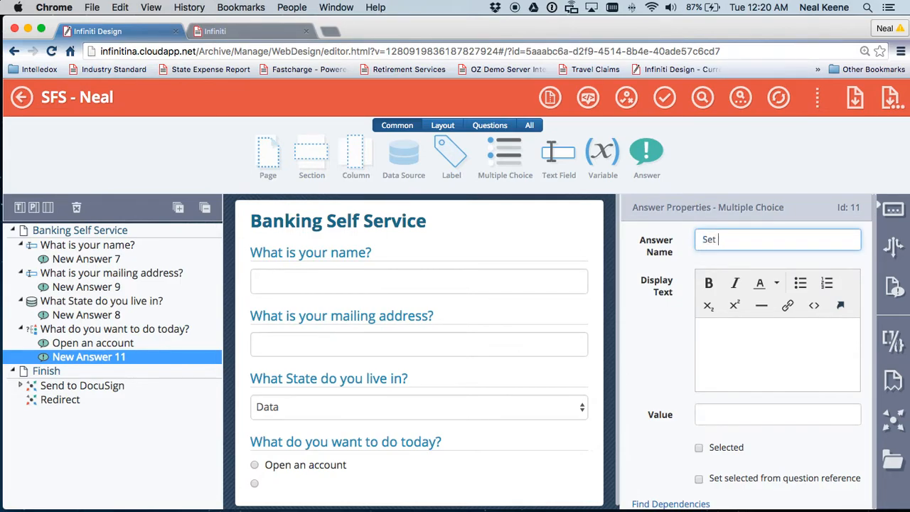
{"action": "type", "text": "up ACH"}
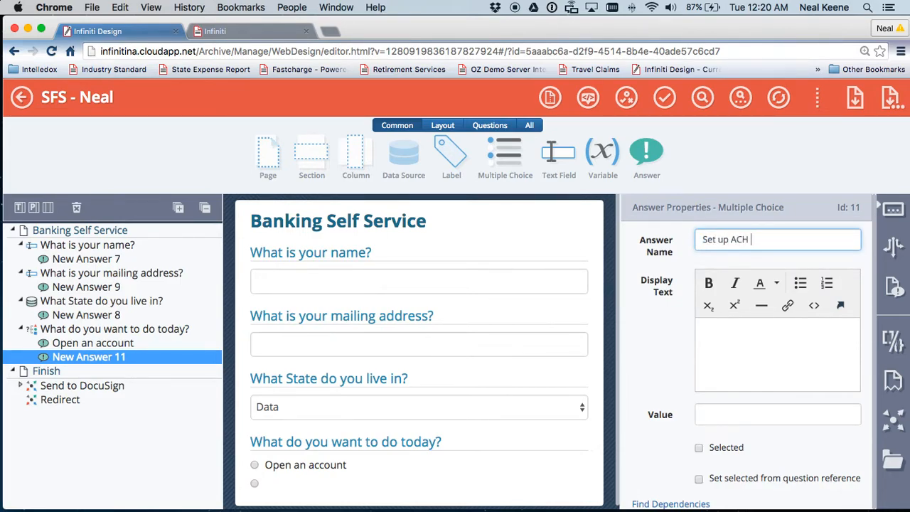
{"action": "type", "text": "Payment Auth"}
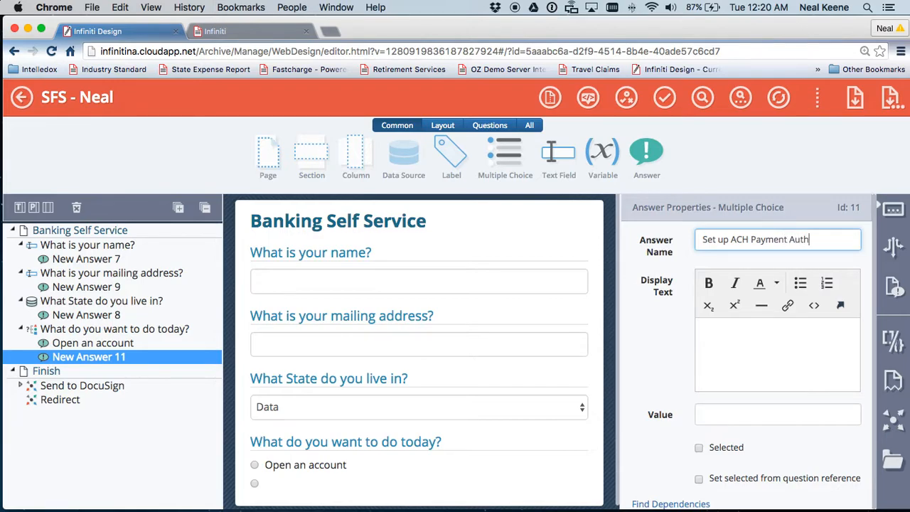
{"action": "type", "text": "ority"}
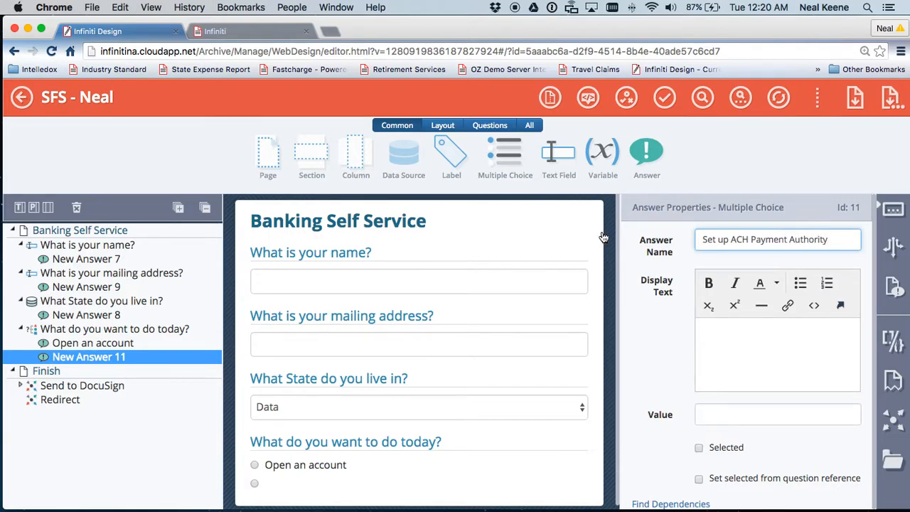
{"action": "mouse_move", "coordinate": [746, 363]}
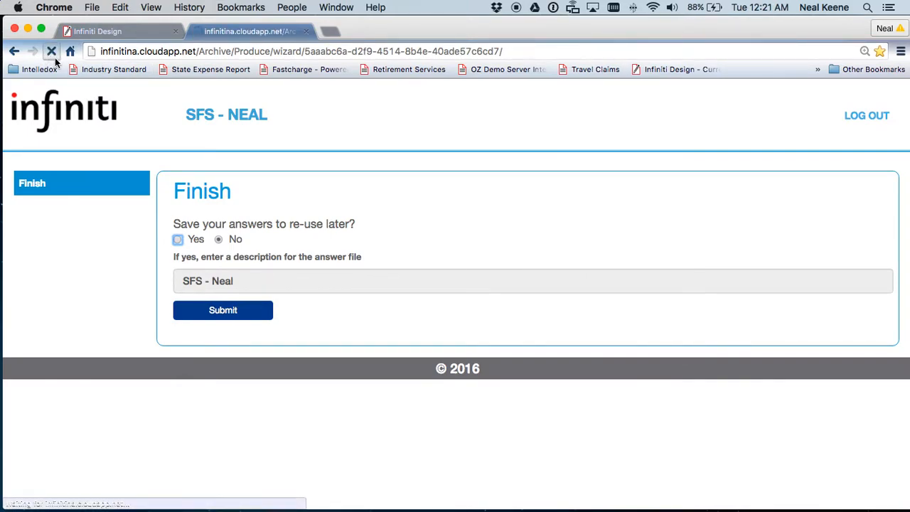
{"action": "mouse_move", "coordinate": [51, 51]}
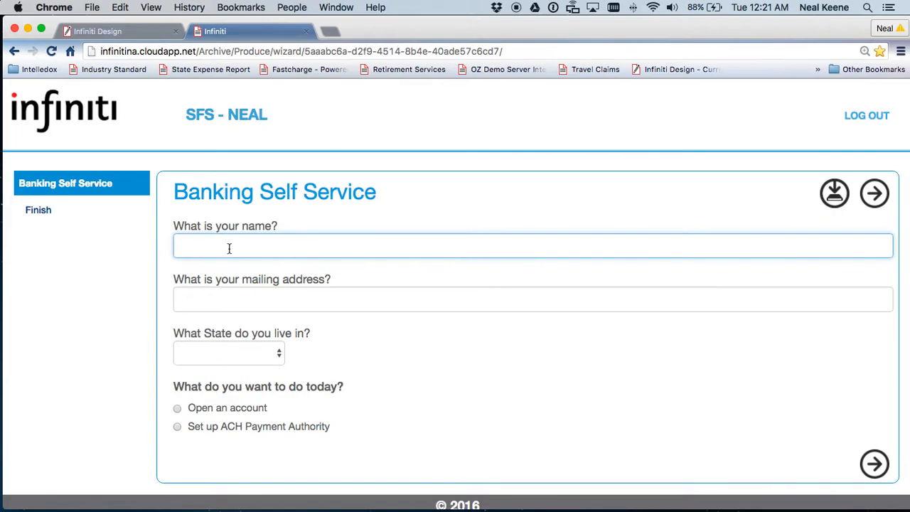
{"action": "type", "text": "Neal Keene"}
{"action": "left_click", "coordinate": [532, 300]}
{"action": "type", "text": "123"}
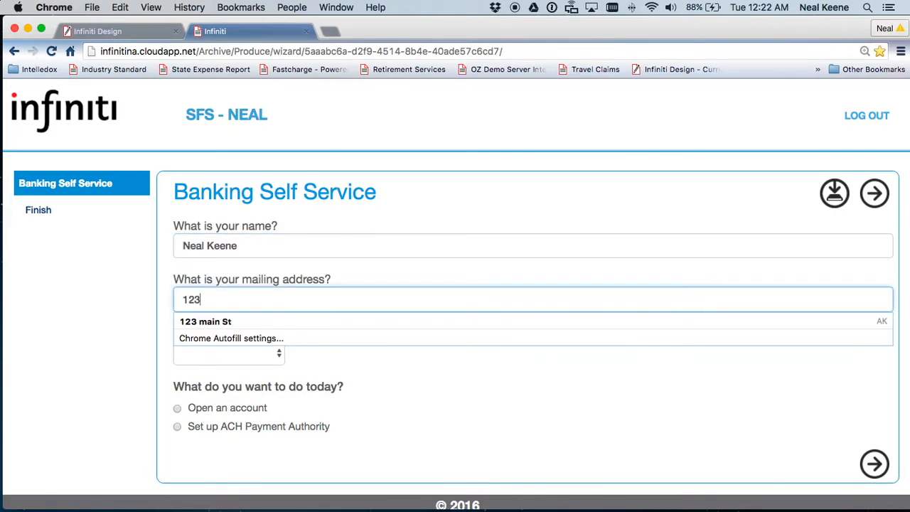
{"action": "left_click", "coordinate": [206, 322]}
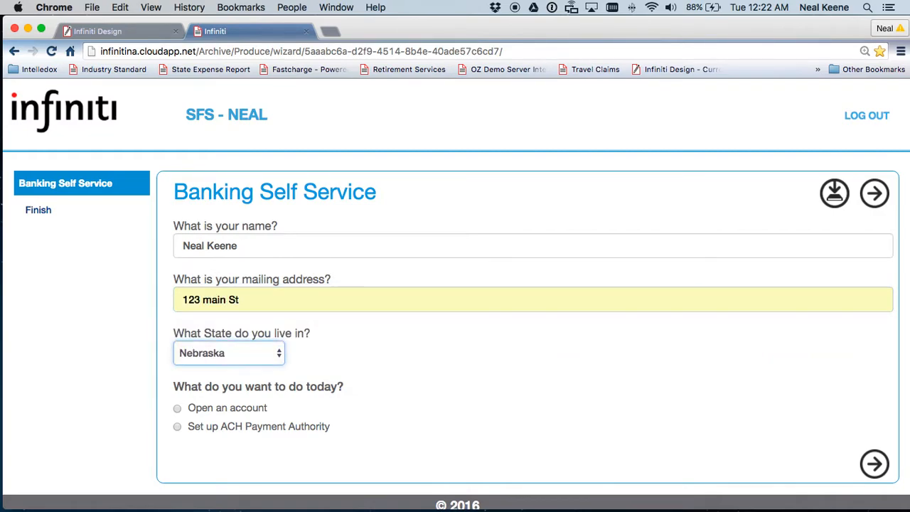
{"action": "left_click", "coordinate": [229, 352]}
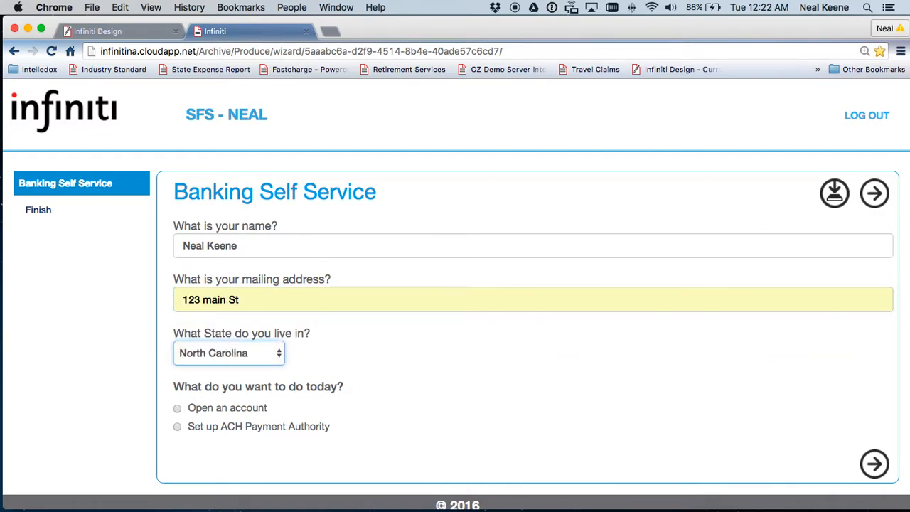
{"action": "left_click", "coordinate": [177, 407]}
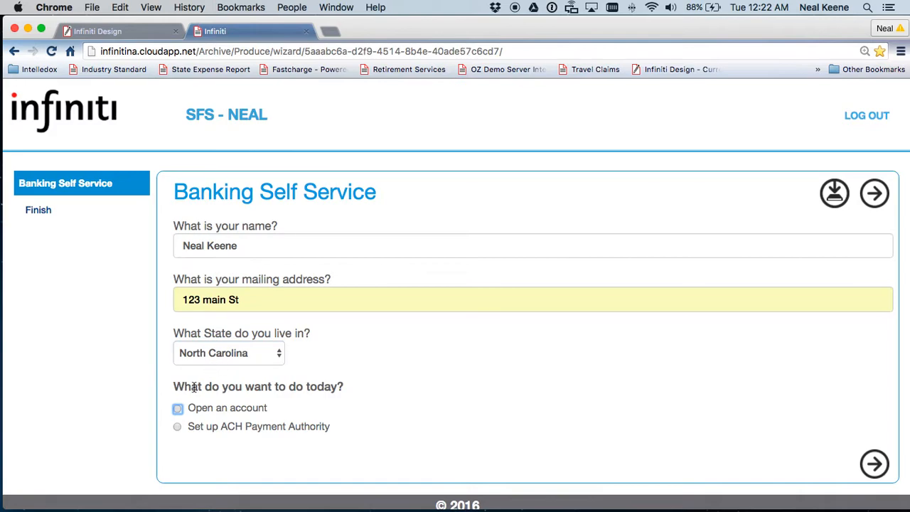
{"action": "left_click", "coordinate": [177, 426]}
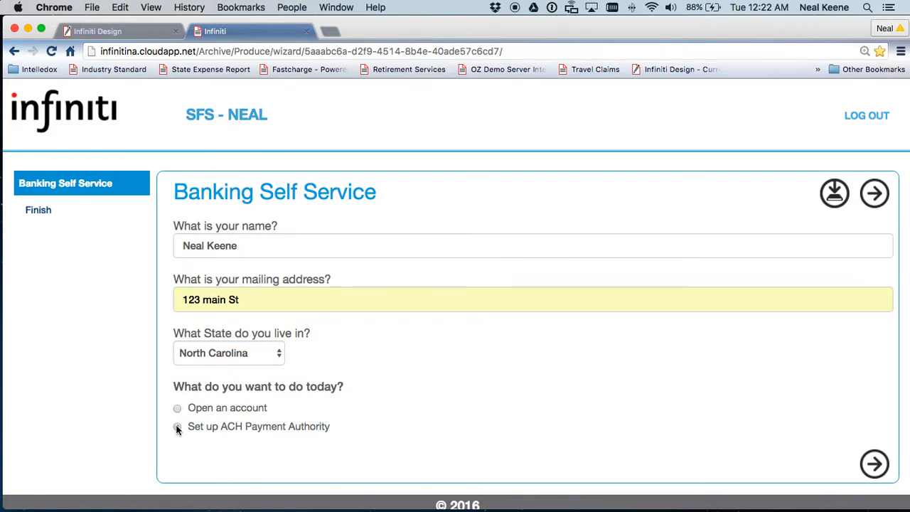
{"action": "left_click", "coordinate": [176, 407]}
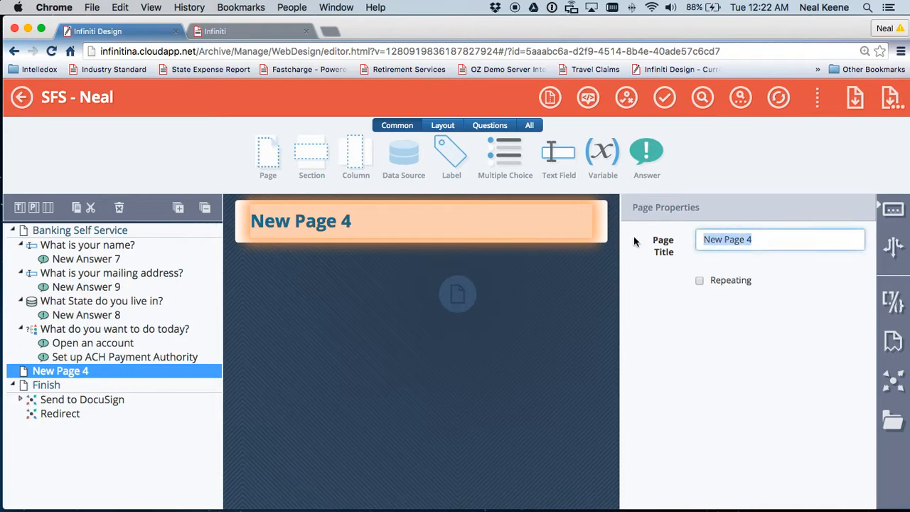
Title the new page 'Set up ACH Authorization'.
{"action": "type", "text": "Set up A"}
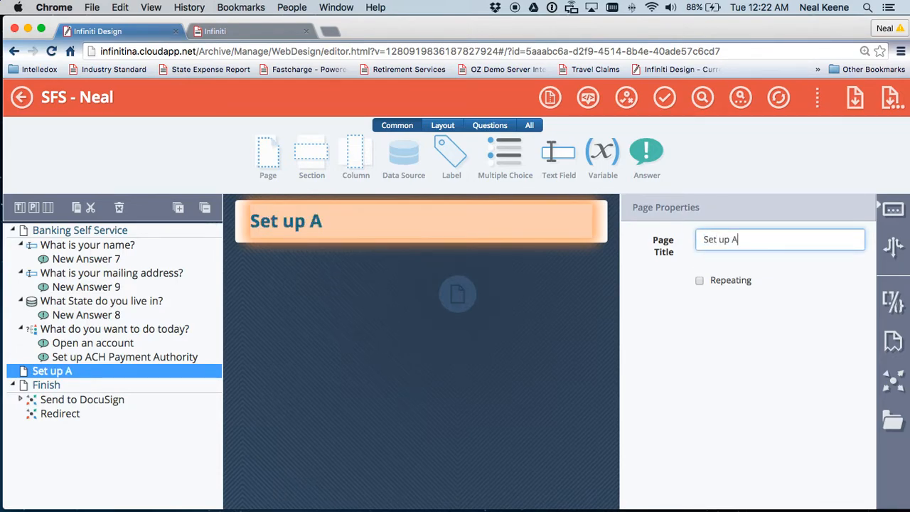
{"action": "type", "text": "CH Author"}
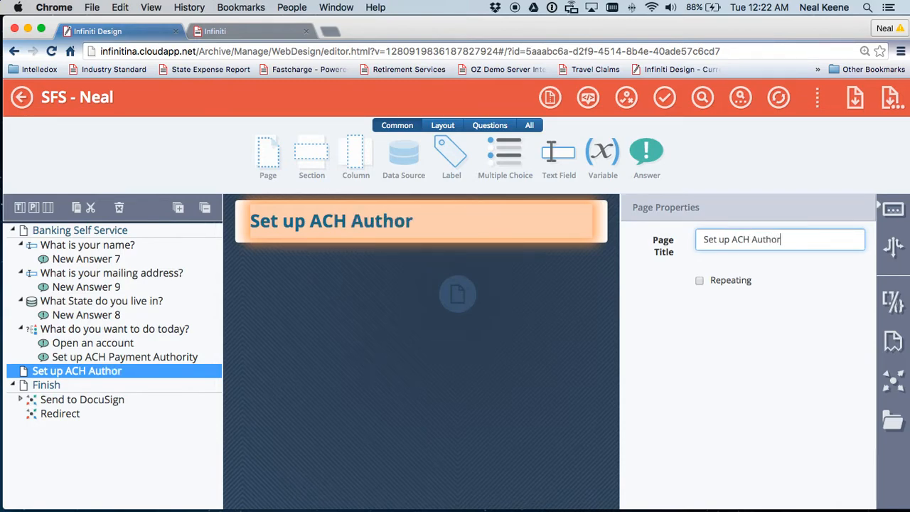
{"action": "type", "text": "ization"}
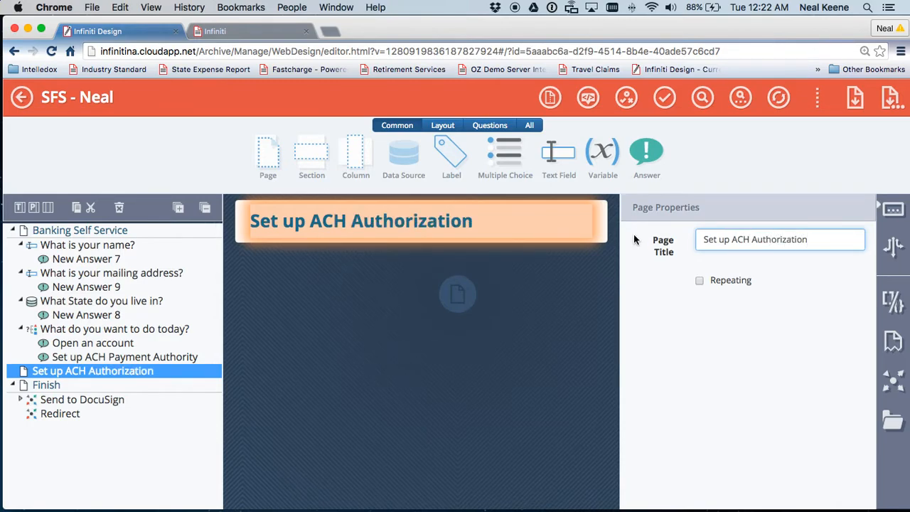
{"action": "left_click", "coordinate": [490, 125]}
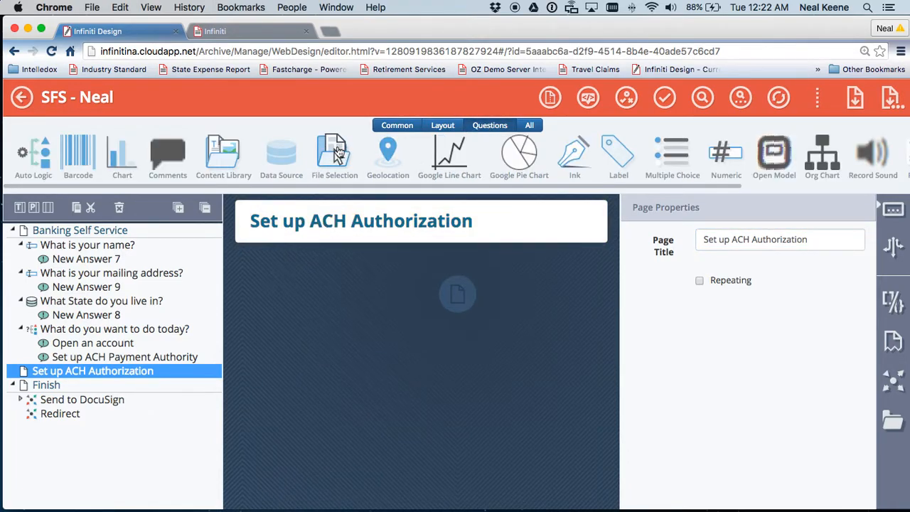
Add a File Selection question worded 'Upload your ID'.
{"action": "left_click", "coordinate": [334, 152]}
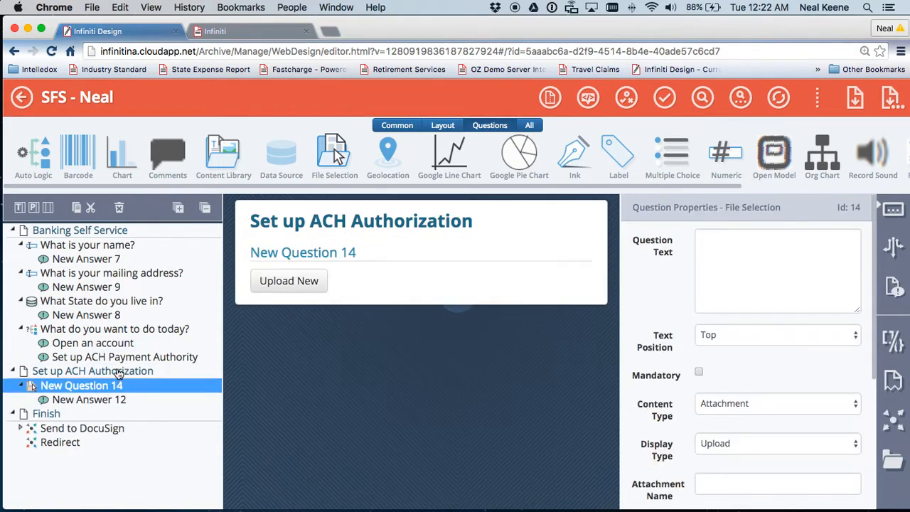
{"action": "left_click", "coordinate": [778, 270]}
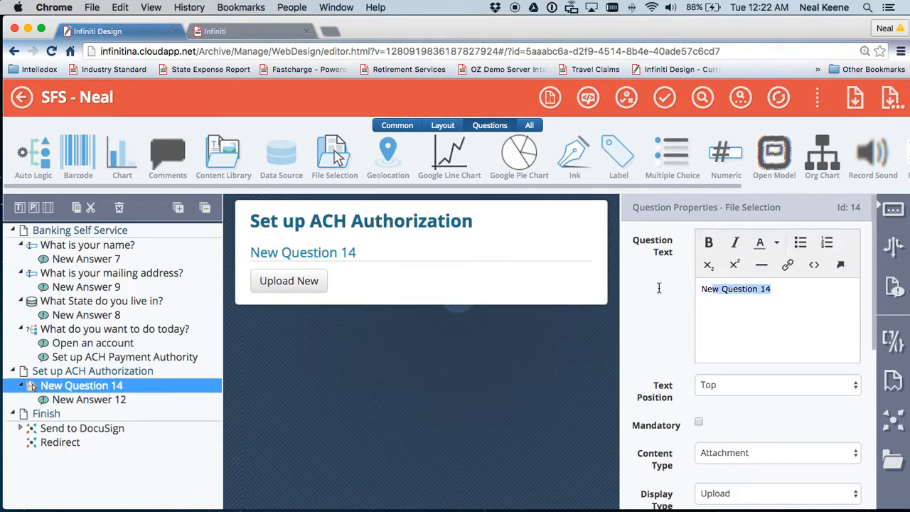
{"action": "type", "text": "Upload your ID"}
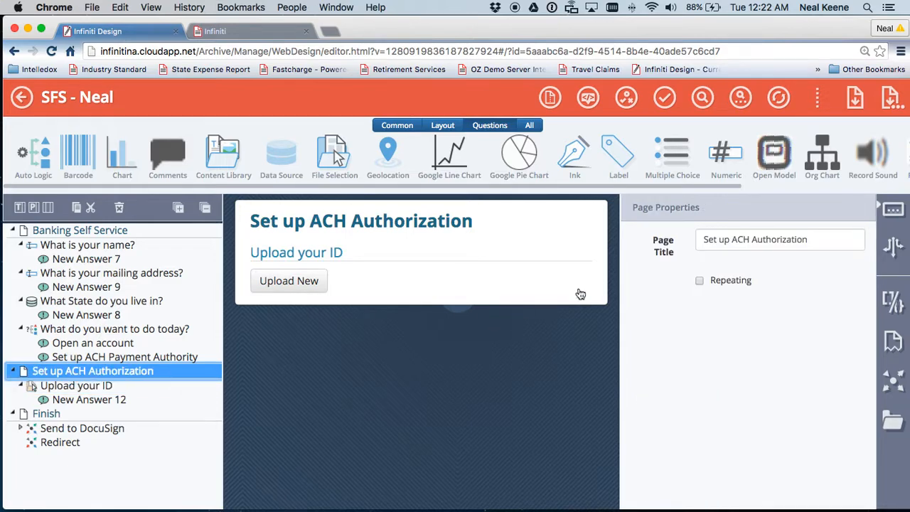
{"action": "mouse_move", "coordinate": [644, 263]}
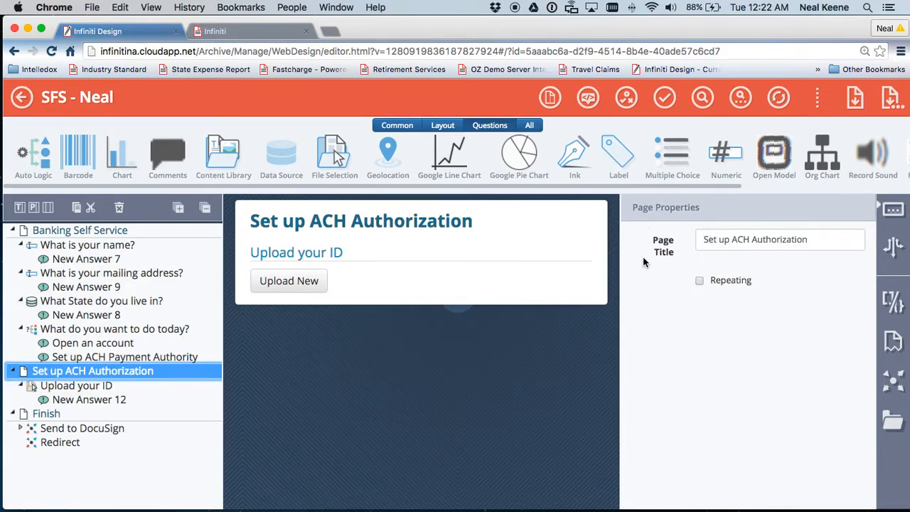
Add a condition: 'What do you want to do today?' has Set up ACH Payment Authority selected.
{"action": "left_click", "coordinate": [892, 247]}
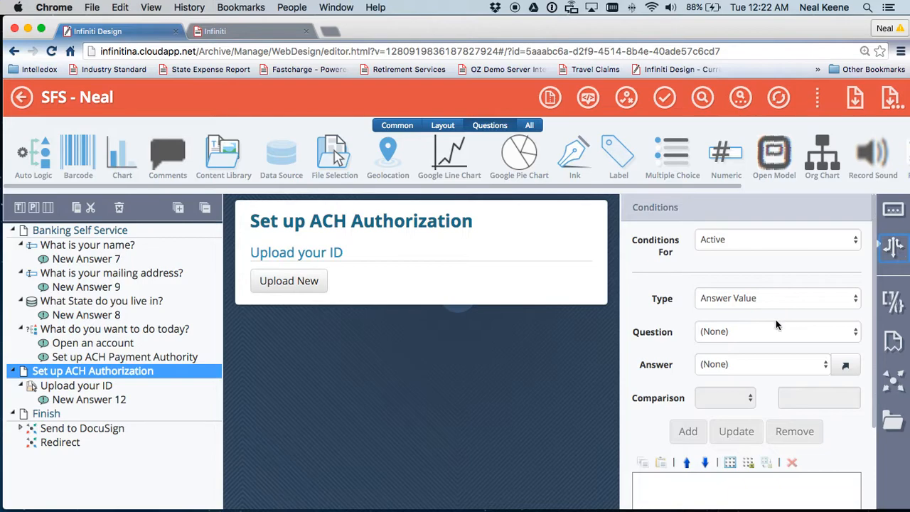
{"action": "left_click", "coordinate": [777, 331]}
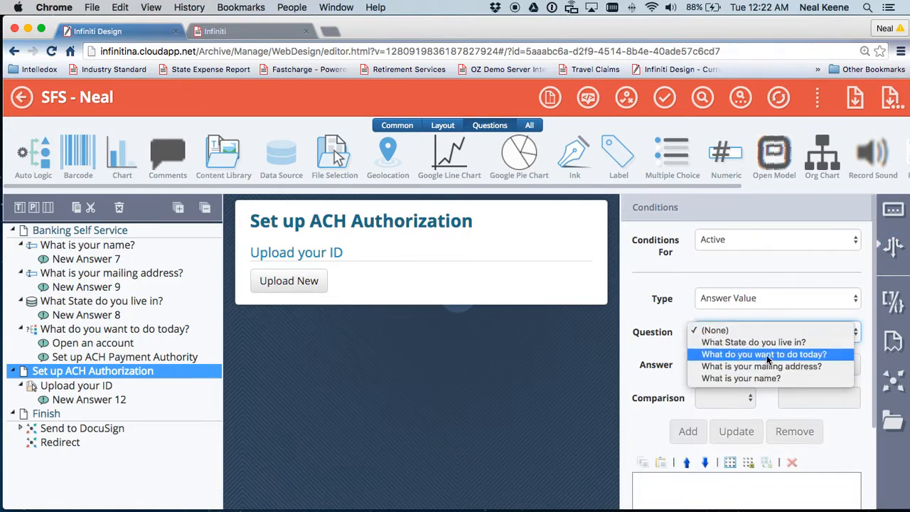
{"action": "left_click", "coordinate": [764, 354]}
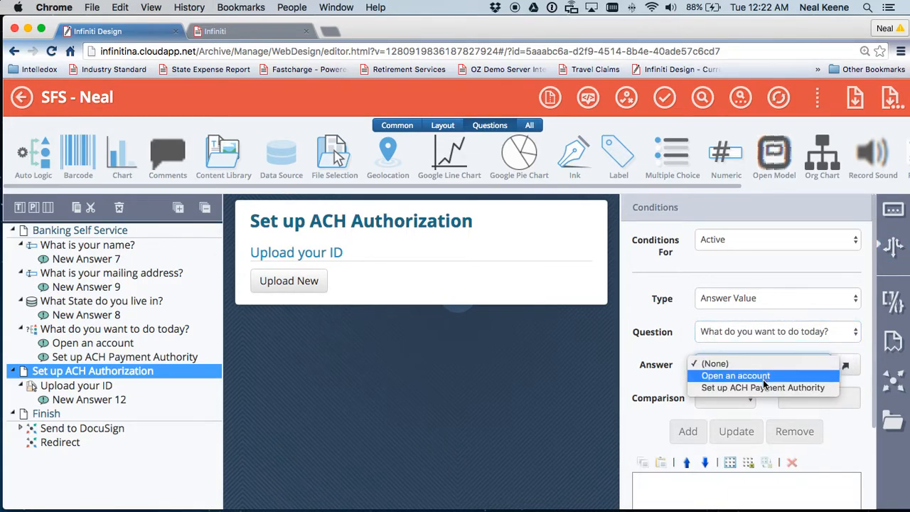
{"action": "left_click", "coordinate": [762, 388]}
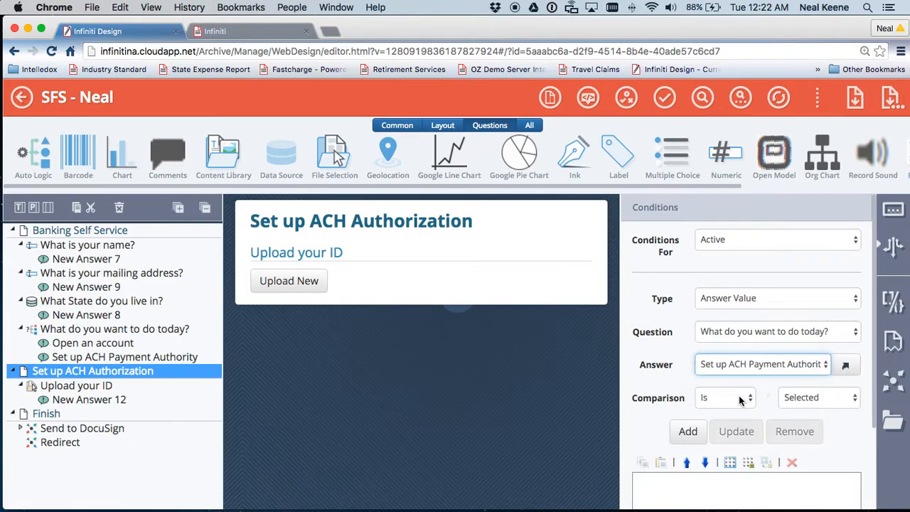
{"action": "left_click", "coordinate": [688, 432]}
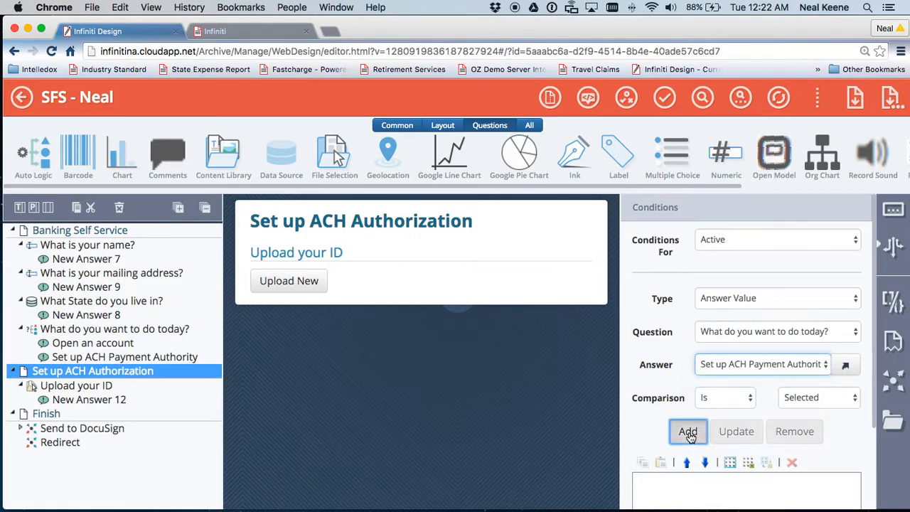
{"action": "left_click", "coordinate": [688, 431]}
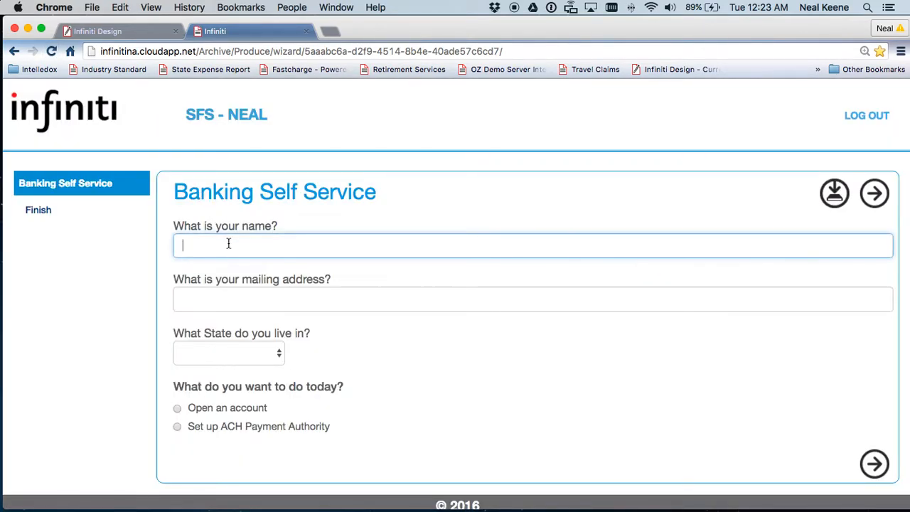
{"action": "type", "text": "Neal Keene"}
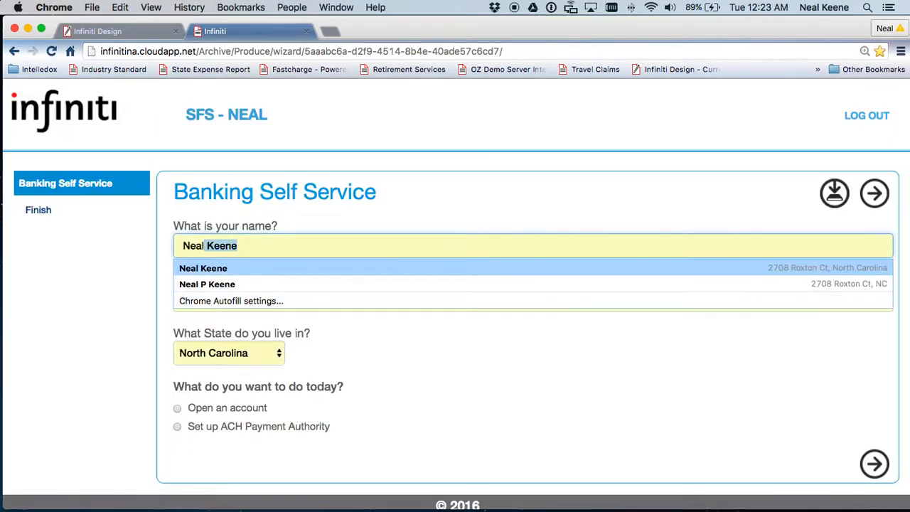
{"action": "left_click", "coordinate": [203, 267]}
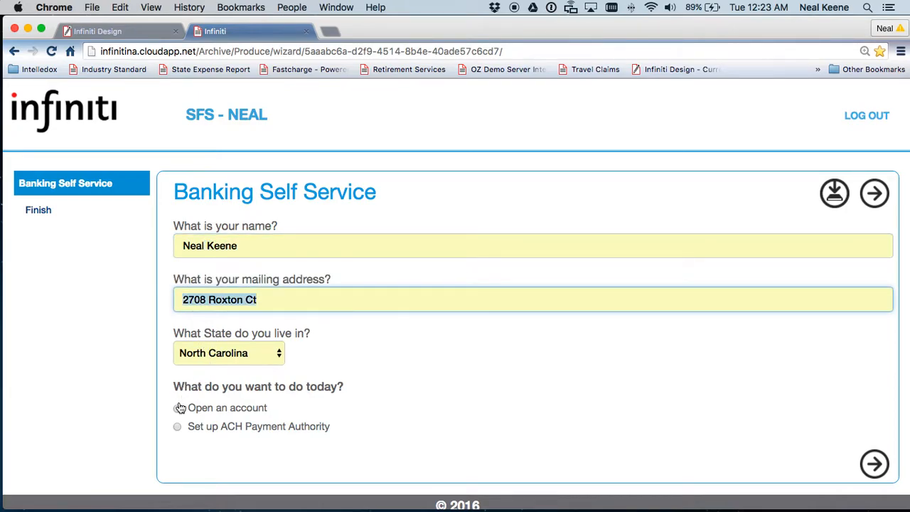
{"action": "left_click", "coordinate": [178, 426]}
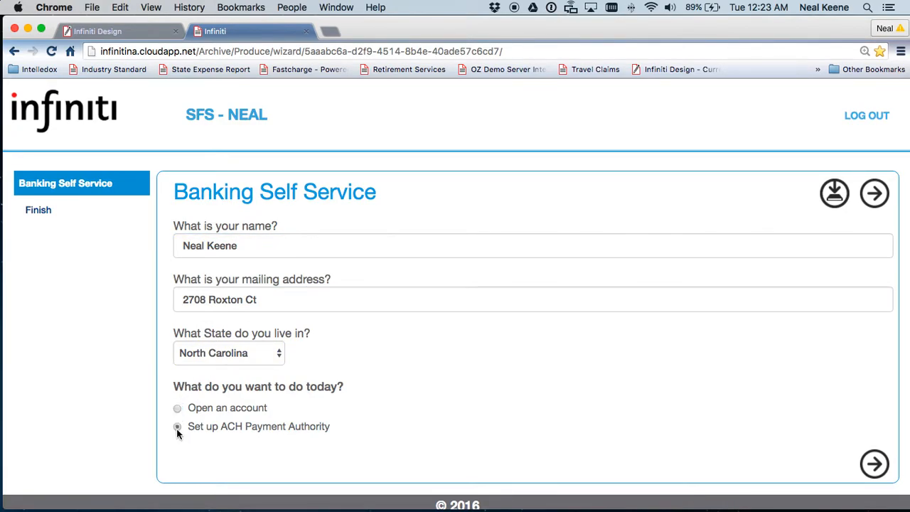
{"action": "left_click", "coordinate": [177, 426]}
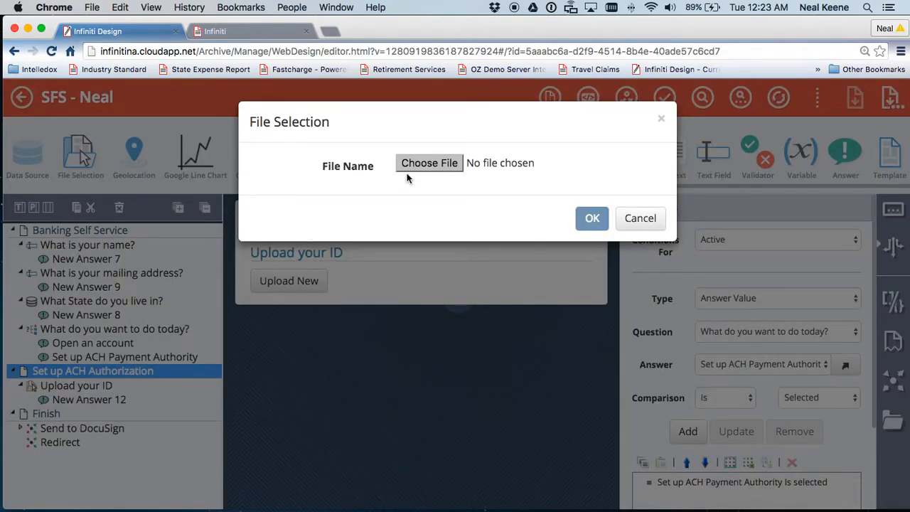
Attach the BB&T payment authorization PDF and show the Placeholders panel.
{"action": "left_click", "coordinate": [429, 163]}
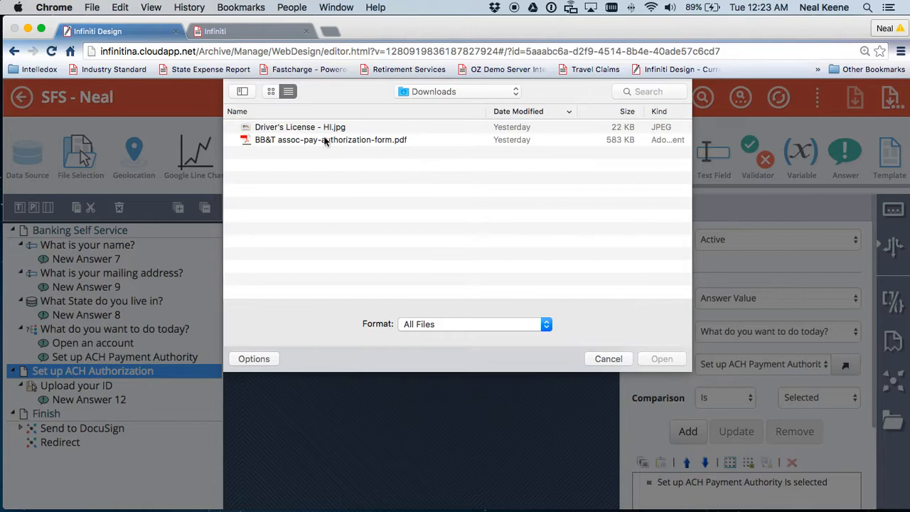
{"action": "left_click", "coordinate": [660, 358]}
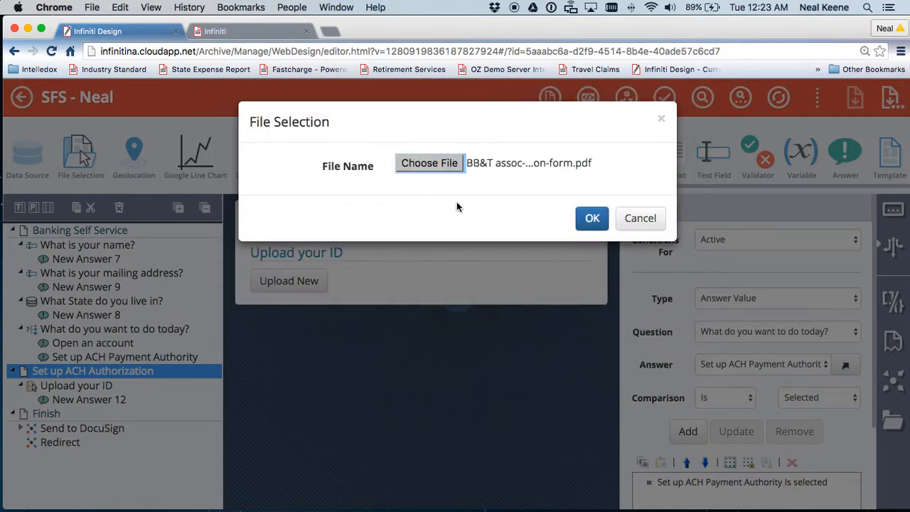
{"action": "left_click", "coordinate": [592, 218]}
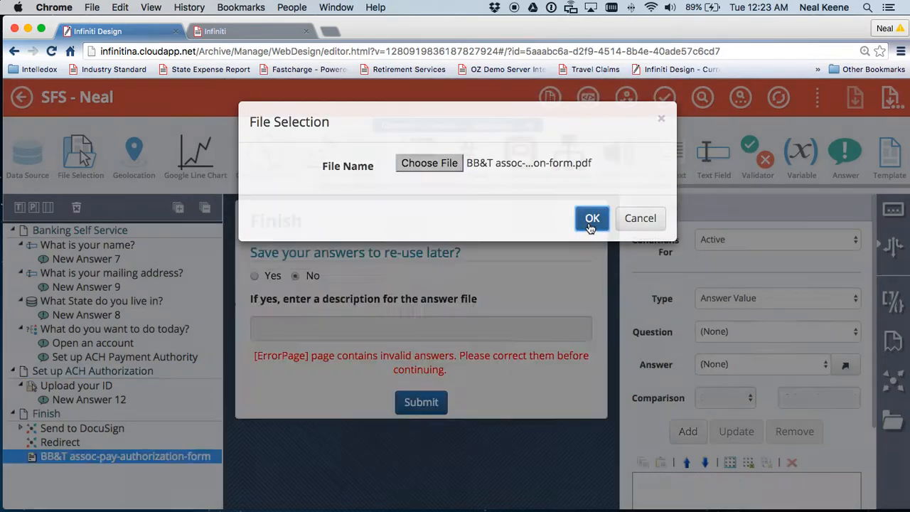
{"action": "left_click", "coordinate": [592, 218]}
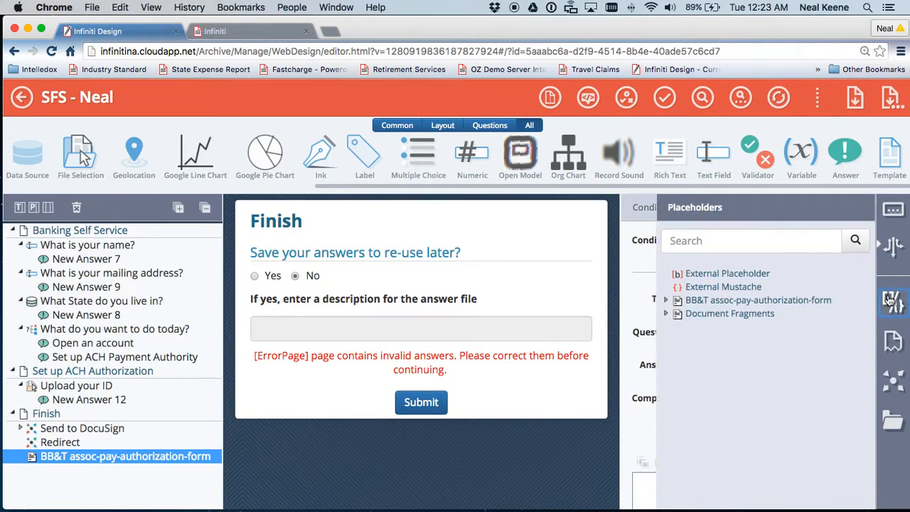
Map the BB&T PDF's ADDRESS1 and State1 placeholders to the mailing address and state answers.
{"action": "left_click", "coordinate": [667, 299]}
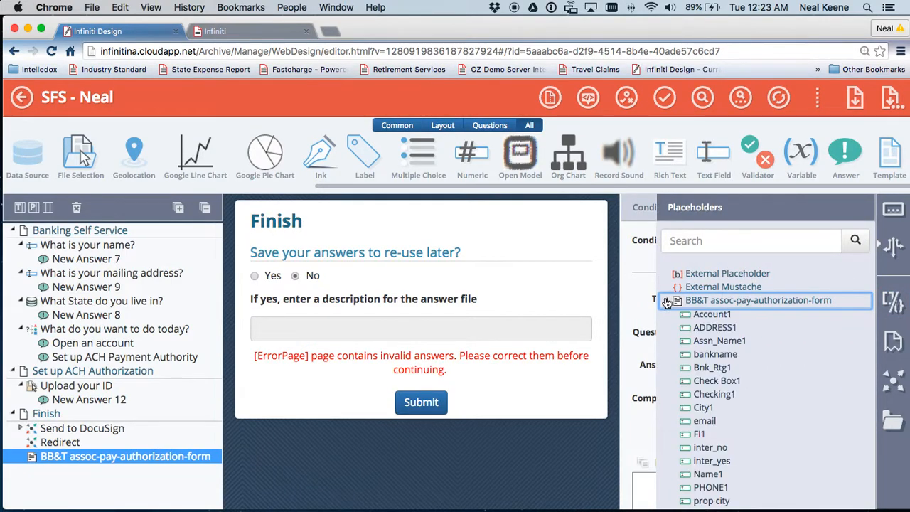
{"action": "mouse_move", "coordinate": [729, 370]}
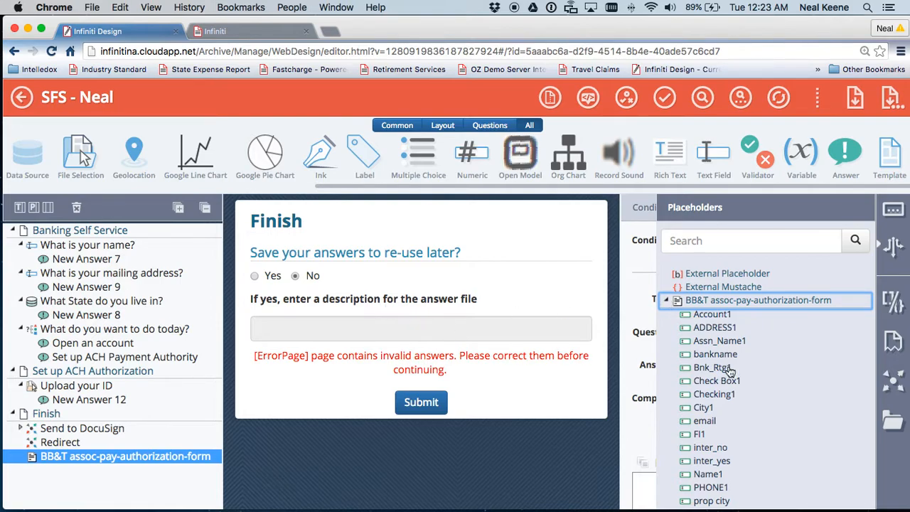
{"action": "scroll", "scroll_direction": "down", "scroll_amount": 3}
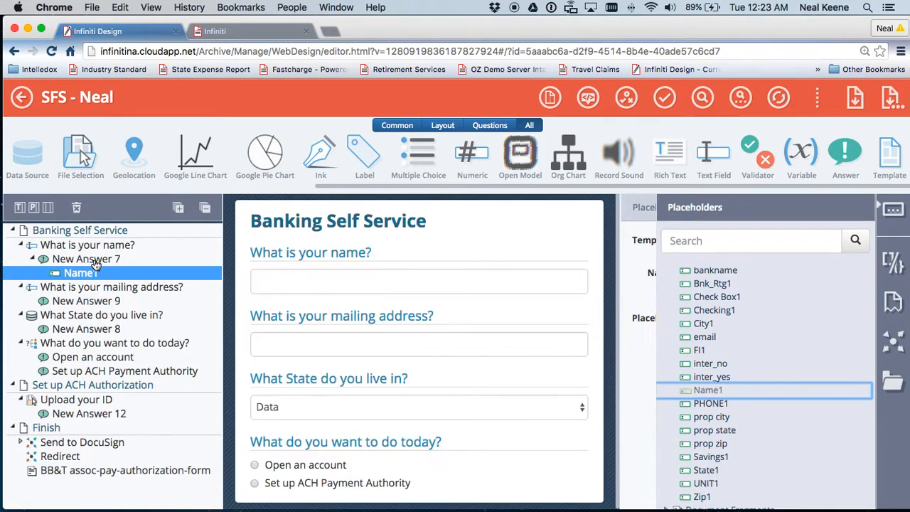
{"action": "mouse_move", "coordinate": [724, 362]}
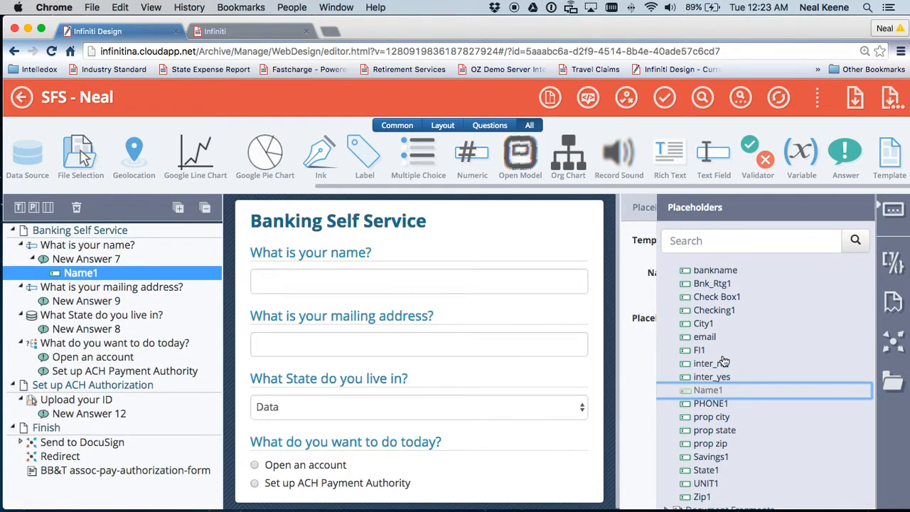
{"action": "scroll", "scroll_direction": "up", "scroll_amount": 3}
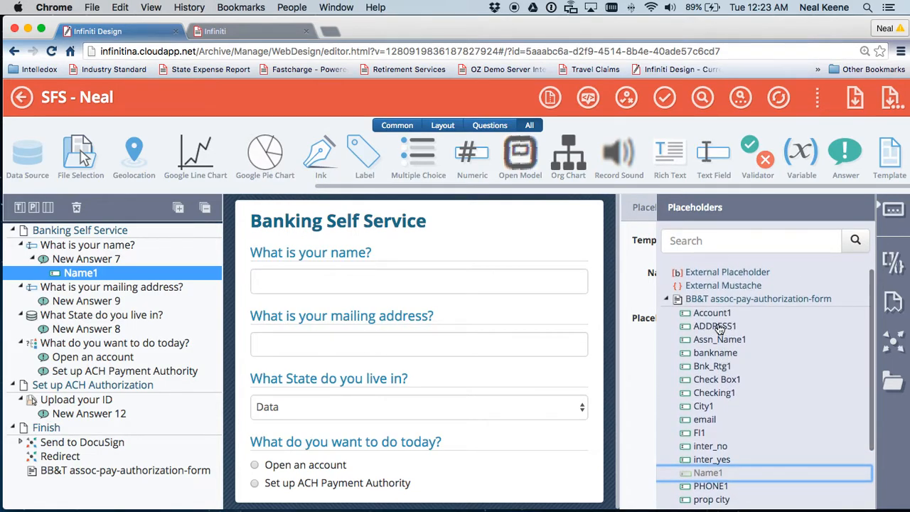
{"action": "left_click", "coordinate": [715, 326]}
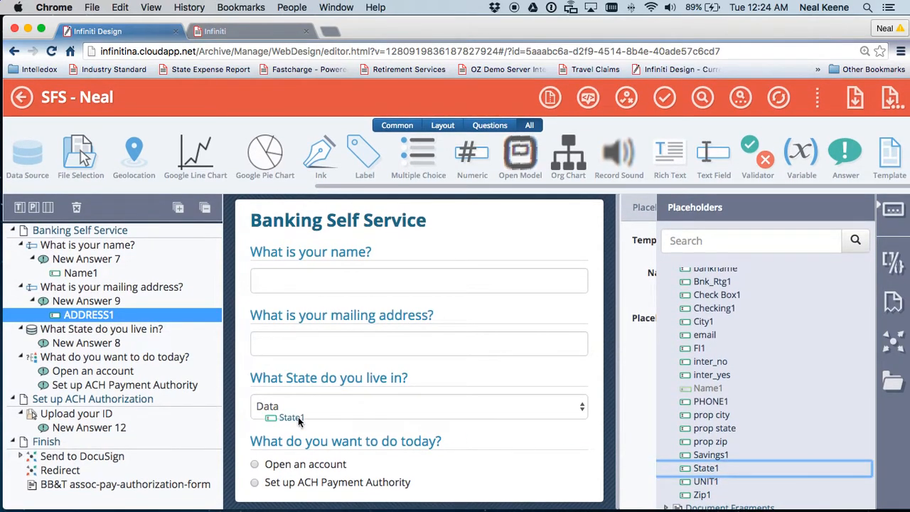
{"action": "left_click", "coordinate": [79, 356]}
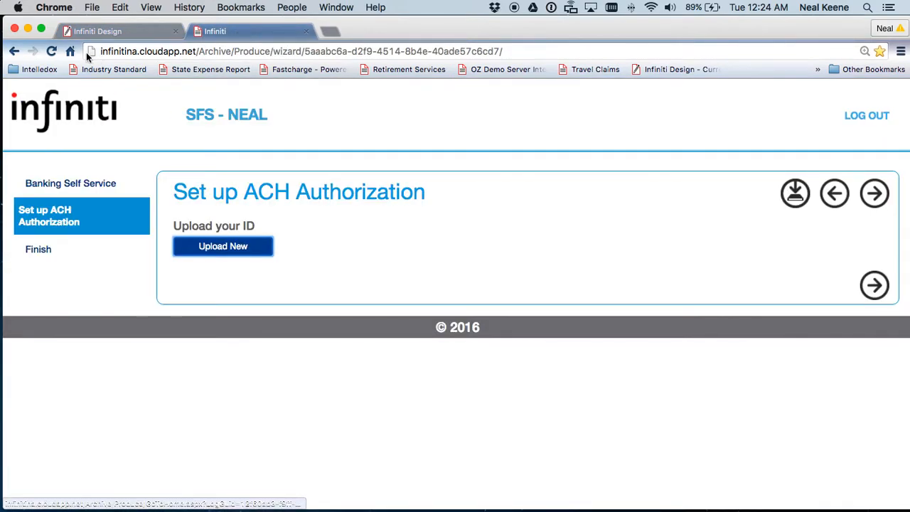
{"action": "left_click", "coordinate": [51, 51]}
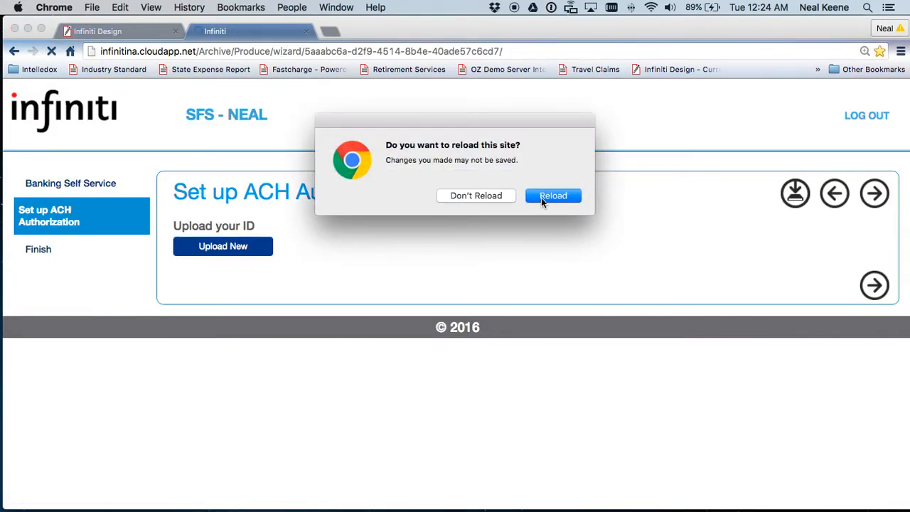
{"action": "left_click", "coordinate": [553, 196]}
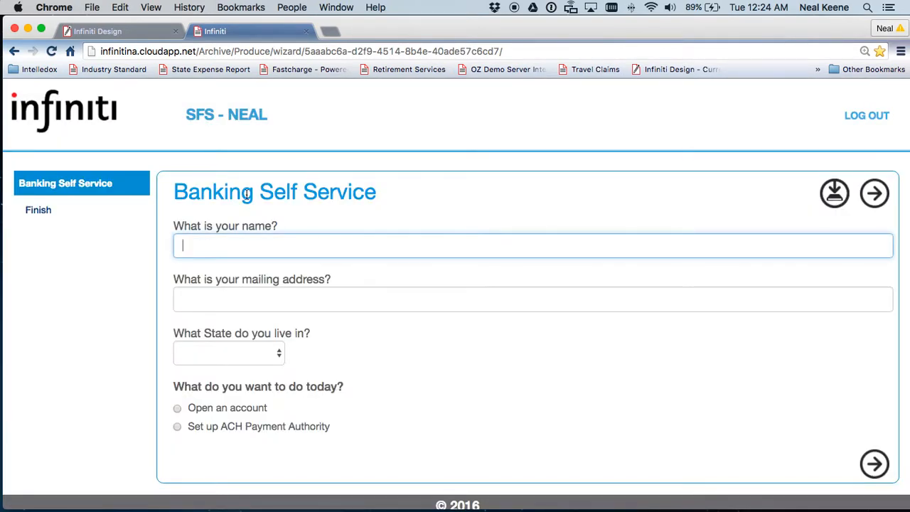
{"action": "type", "text": "Neal Keene"}
{"action": "left_click", "coordinate": [533, 299]}
{"action": "type", "text": "123 Main Street"}
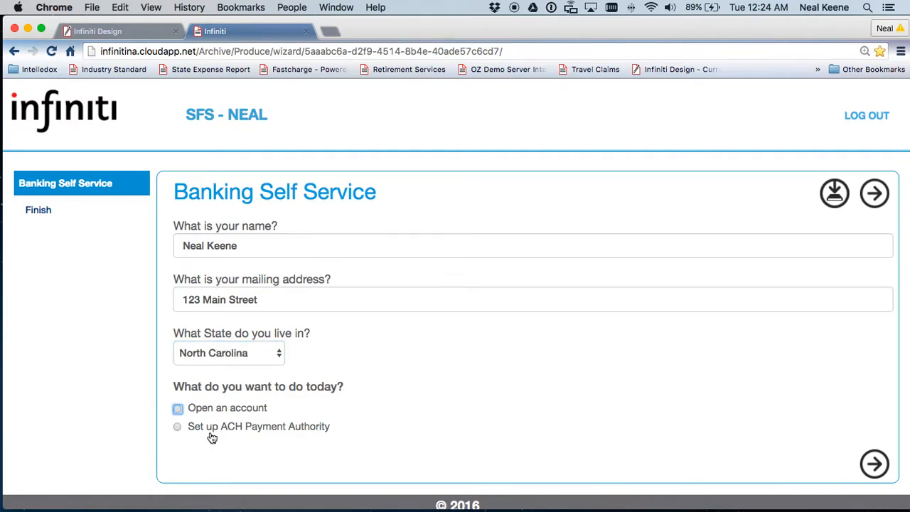
{"action": "left_click", "coordinate": [177, 426]}
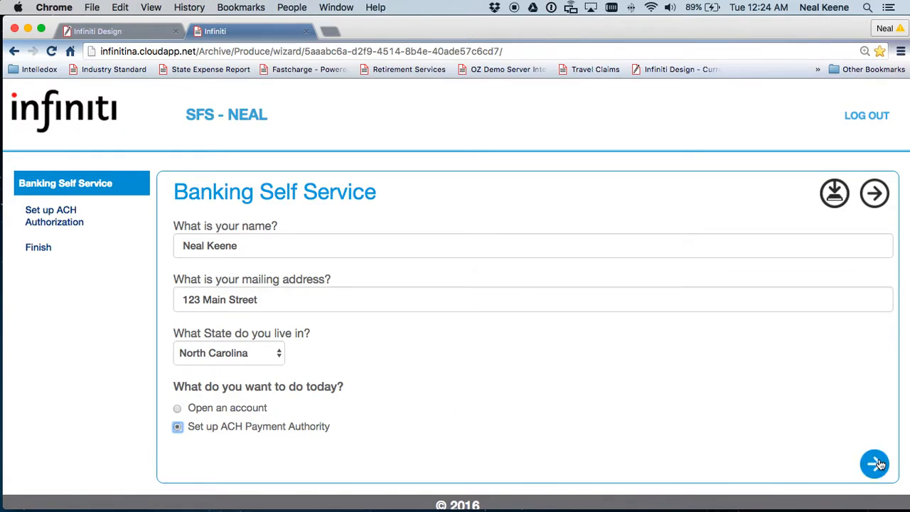
{"action": "left_click", "coordinate": [875, 463]}
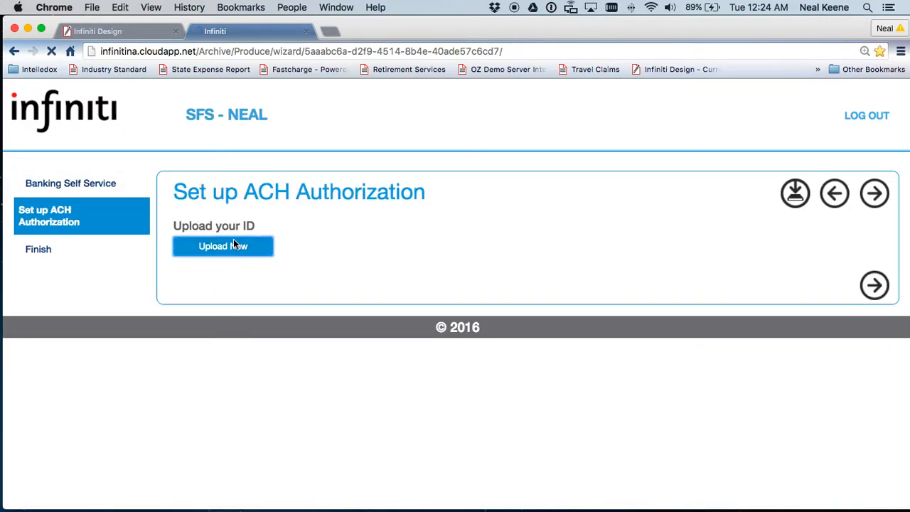
Upload 'Driver's License - HI.jpg' as the ID file and advance to the Finish page.
{"action": "left_click", "coordinate": [223, 246]}
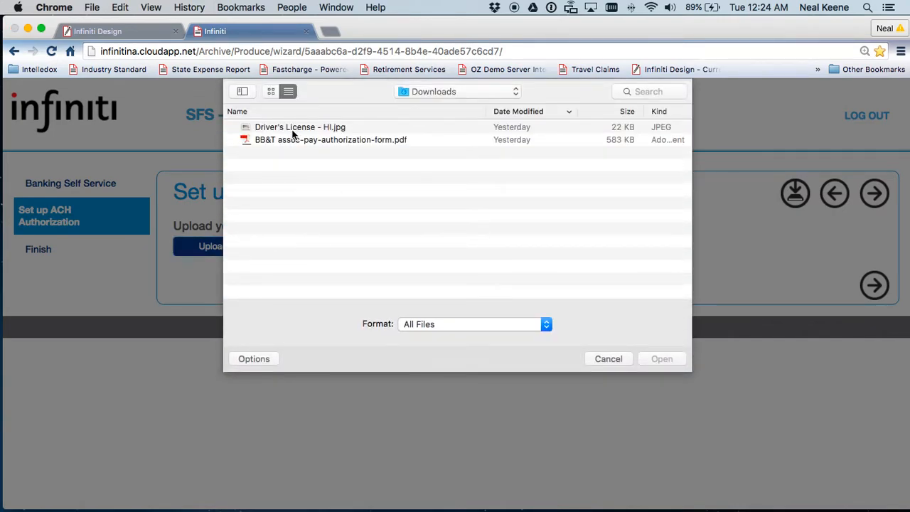
{"action": "left_click", "coordinate": [661, 358]}
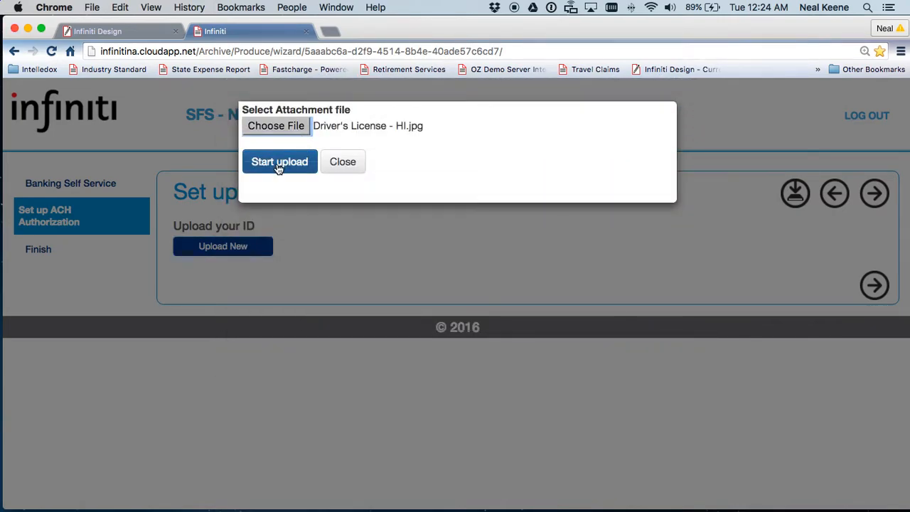
{"action": "left_click", "coordinate": [279, 161]}
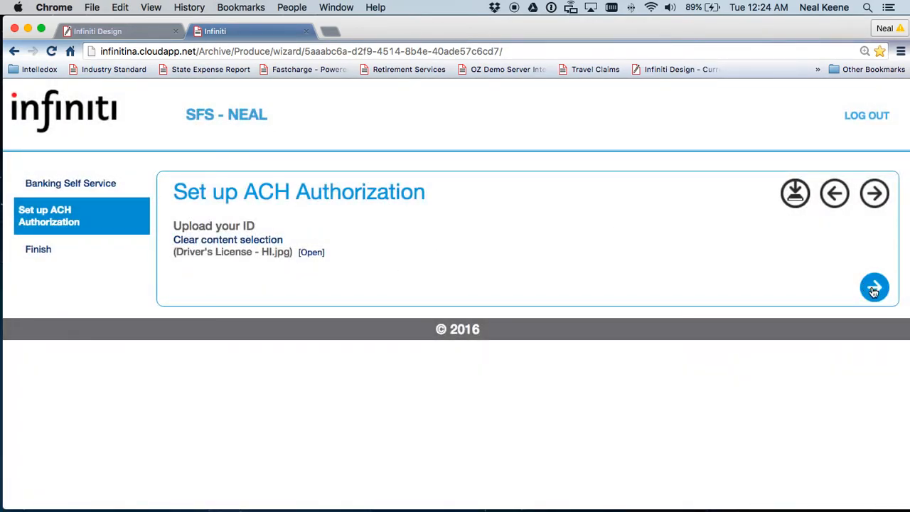
{"action": "left_click", "coordinate": [875, 288]}
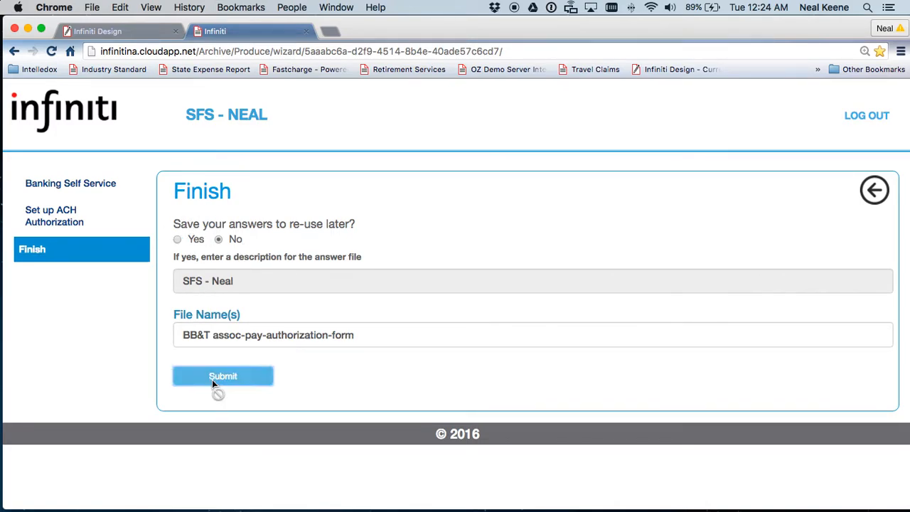
Submit the completed form from the Finish page.
{"action": "left_click", "coordinate": [223, 376]}
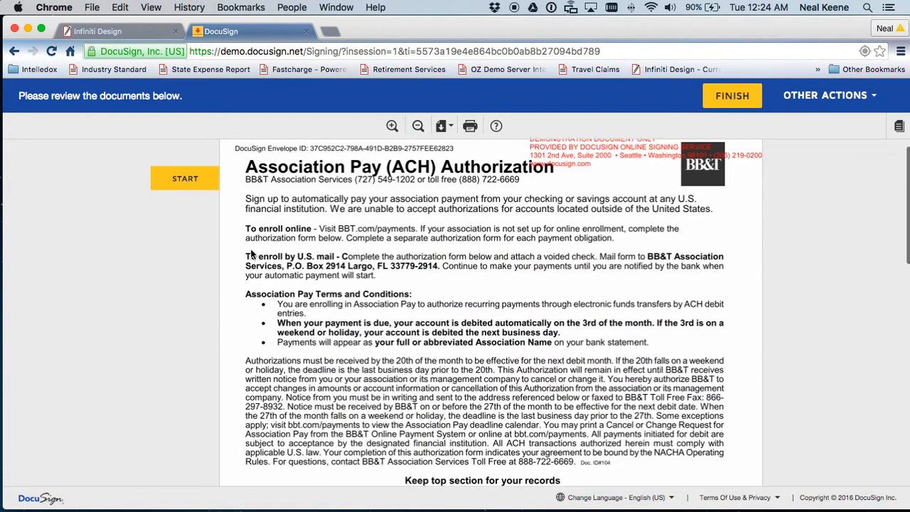
Apply a signature on the SIGNED line of the BB&T ACH authorization and finish sending it.
{"action": "scroll", "scroll_direction": "down", "scroll_amount": 3}
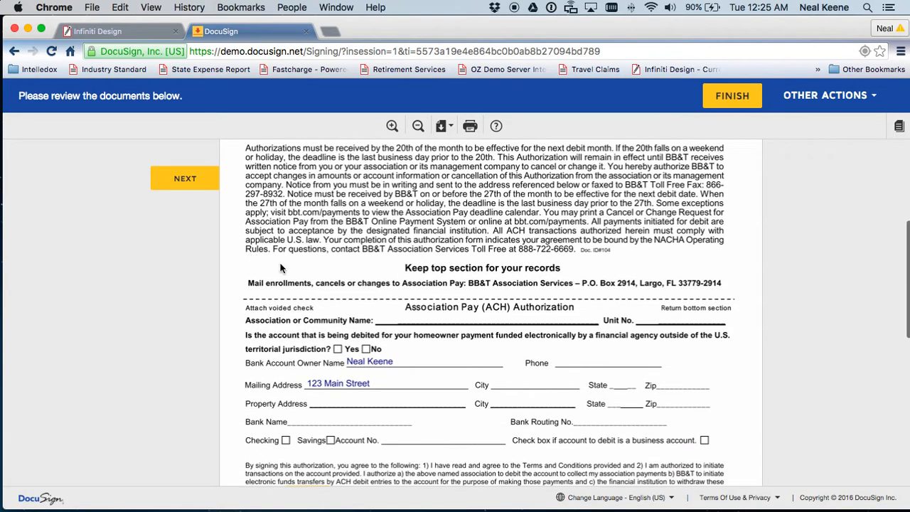
{"action": "mouse_move", "coordinate": [380, 384]}
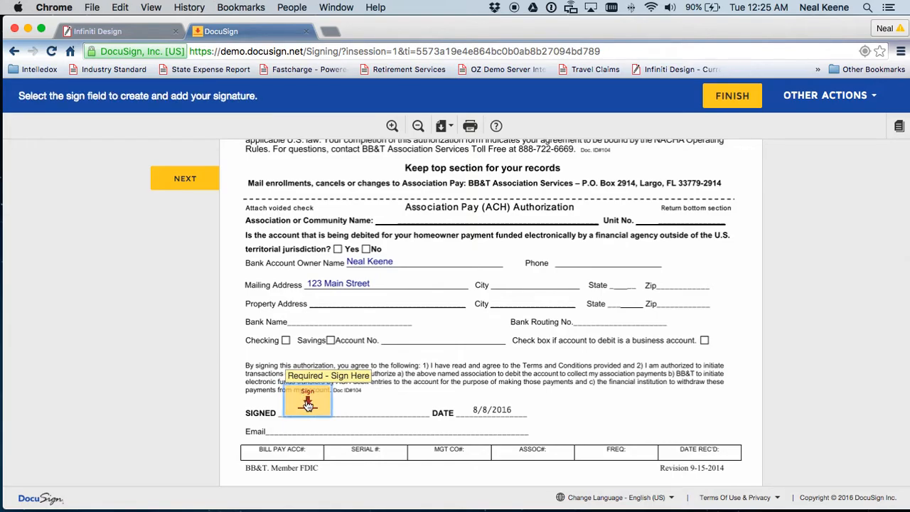
{"action": "left_click", "coordinate": [307, 402]}
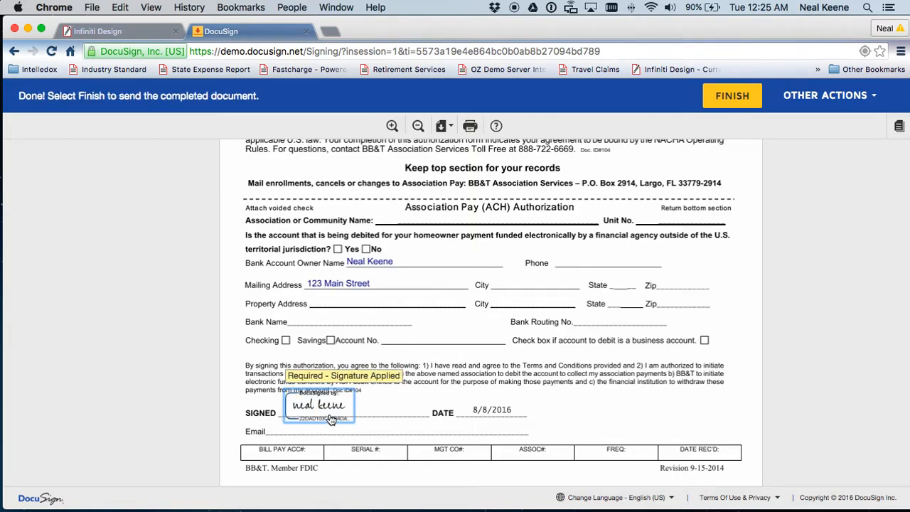
{"action": "mouse_move", "coordinate": [474, 408]}
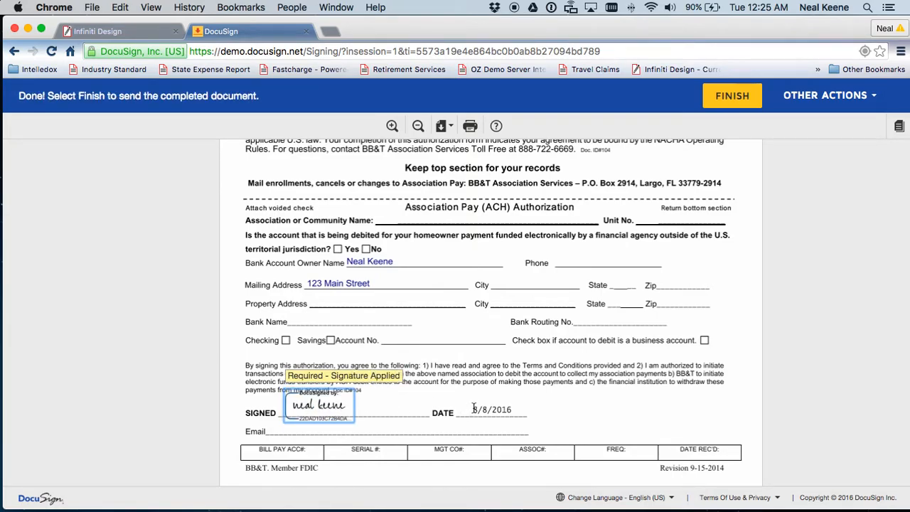
{"action": "mouse_move", "coordinate": [723, 110]}
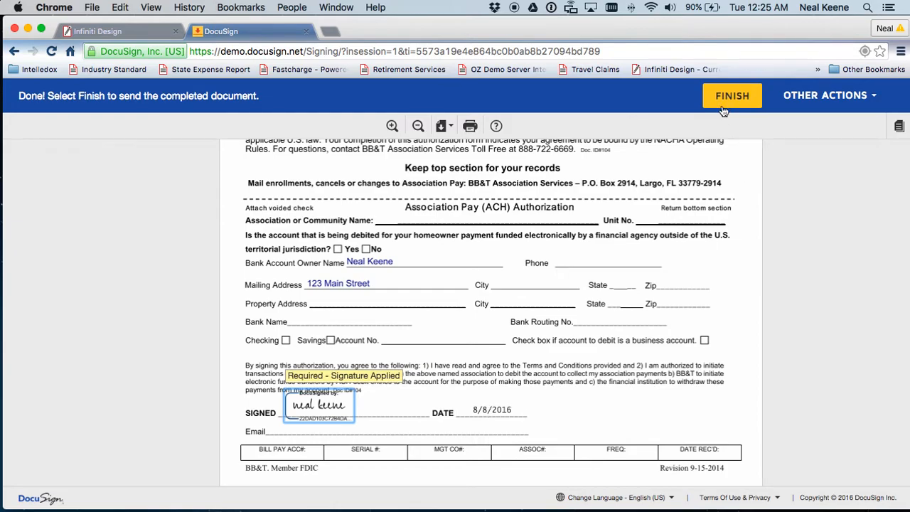
{"action": "scroll", "scroll_direction": "up", "scroll_amount": 3}
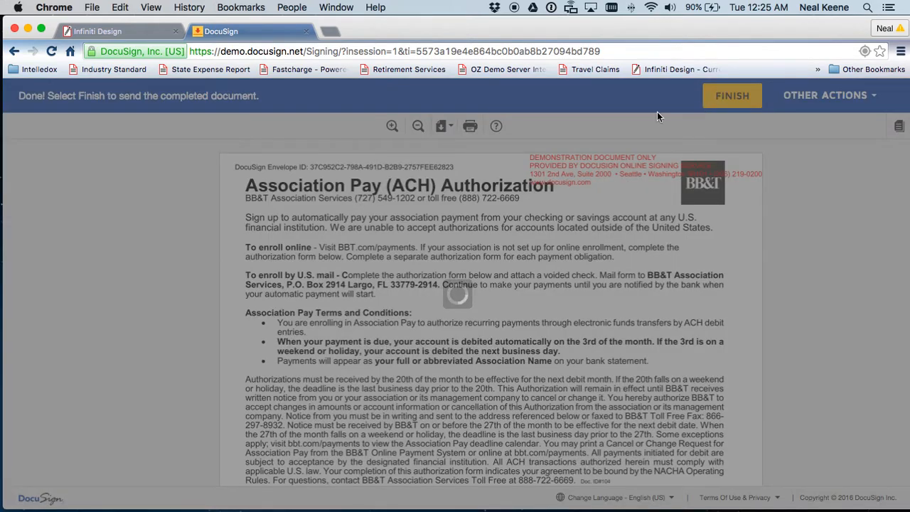
{"action": "left_click", "coordinate": [732, 95]}
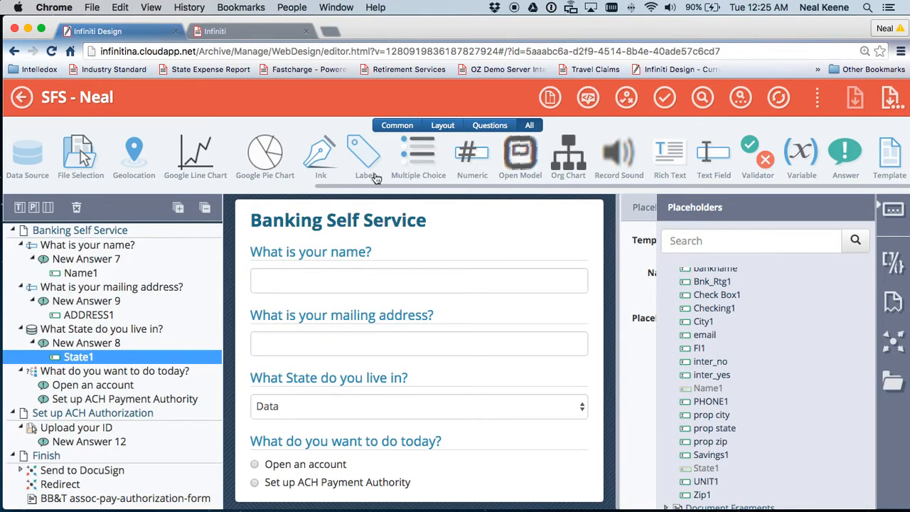
{"action": "mouse_move", "coordinate": [407, 293]}
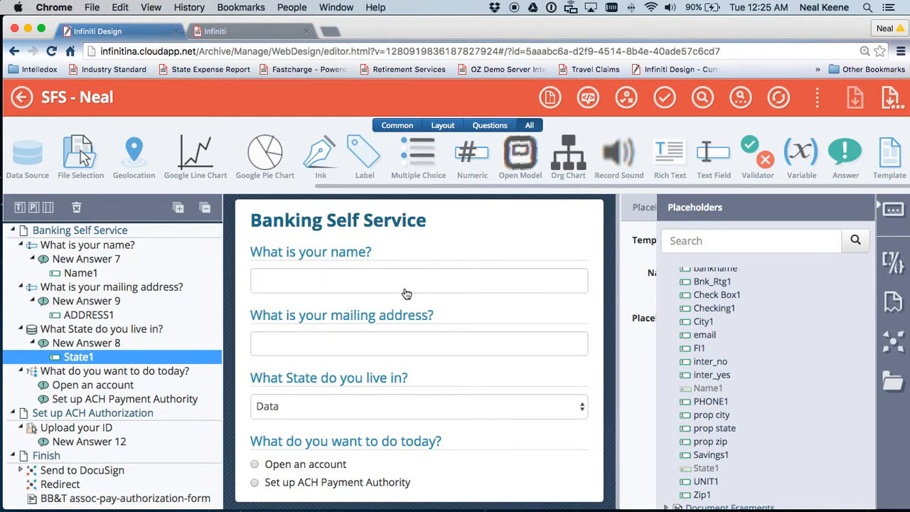